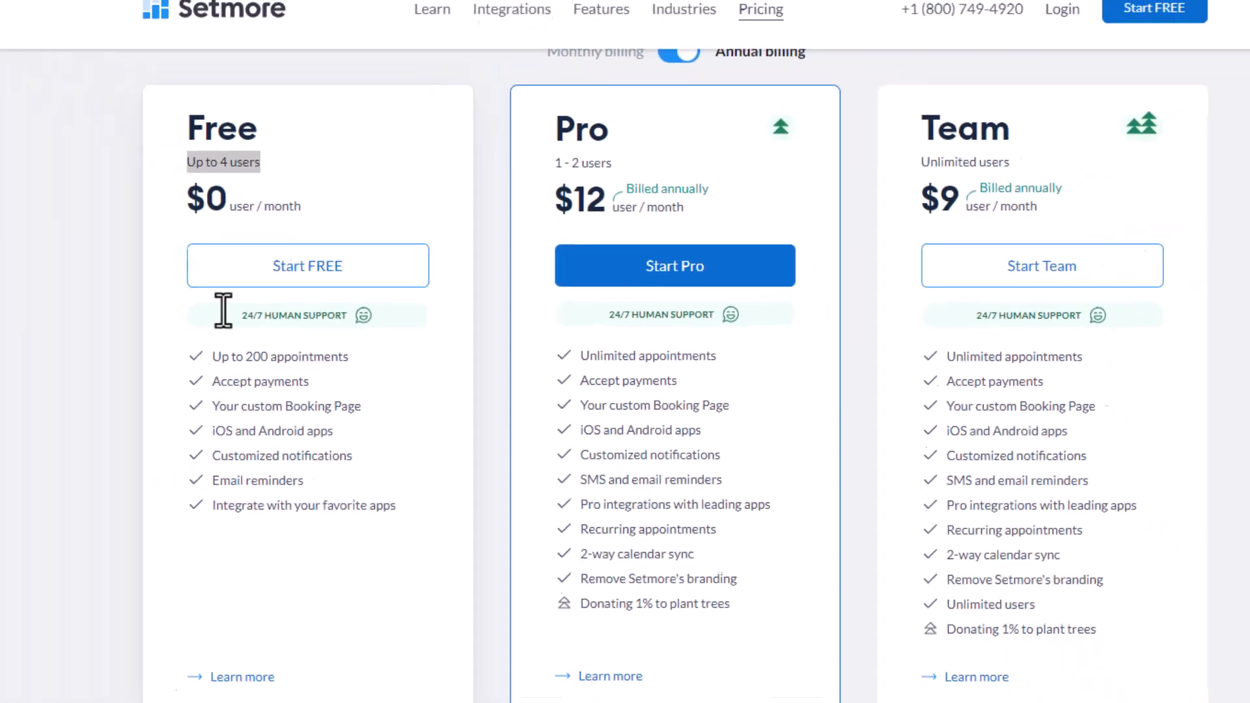
Step: Show Calendly's pricing page and highlight 'Unlimited 1-1 meetings' in the Free plan column
click(271, 15)
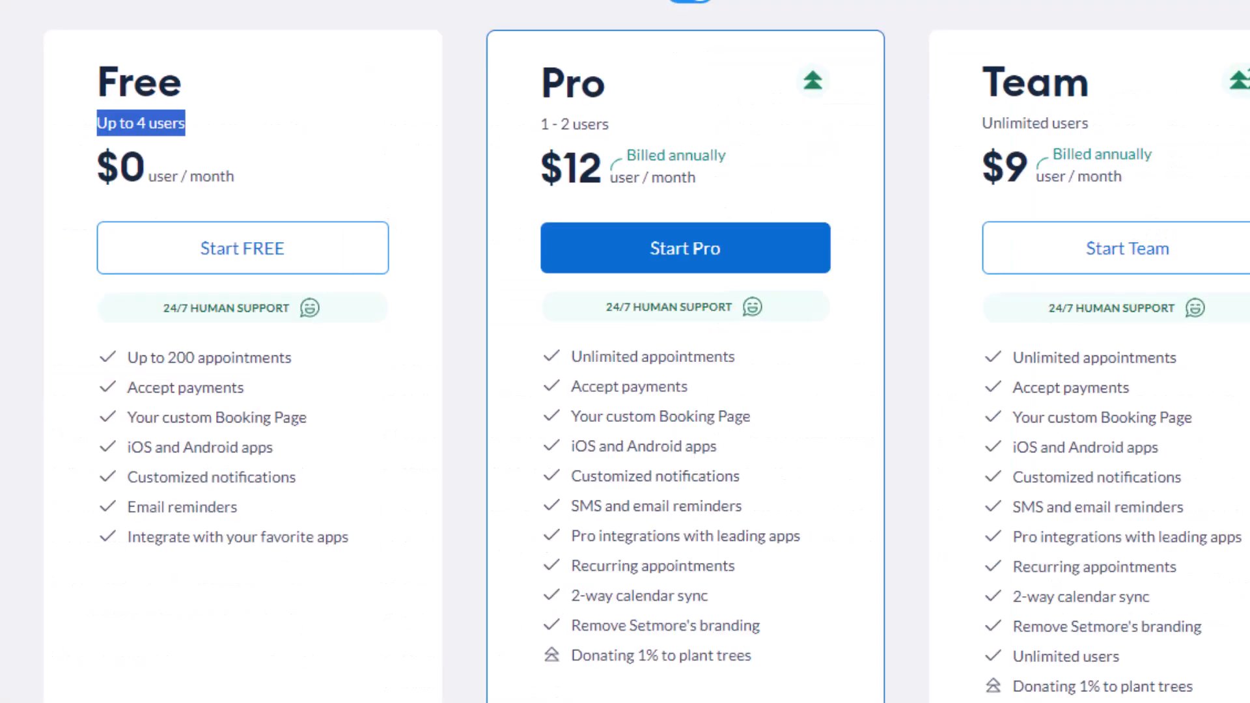
mouse_move(6, 323)
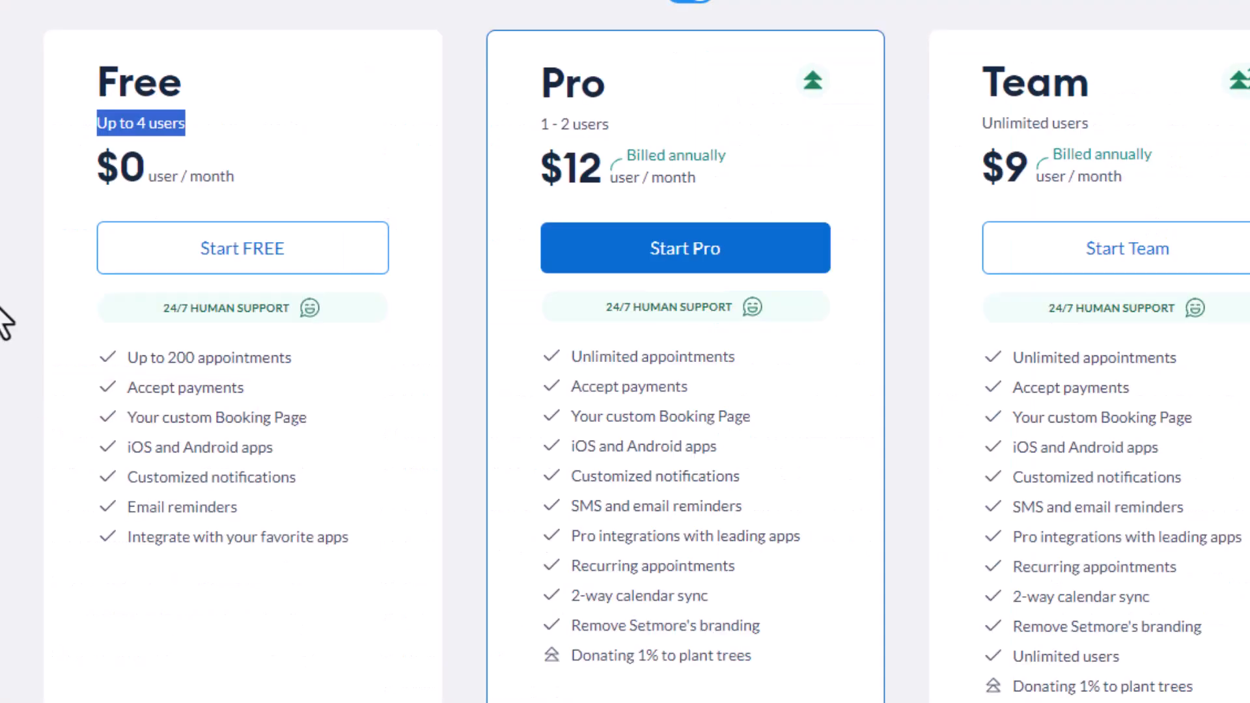
double_click(208, 386)
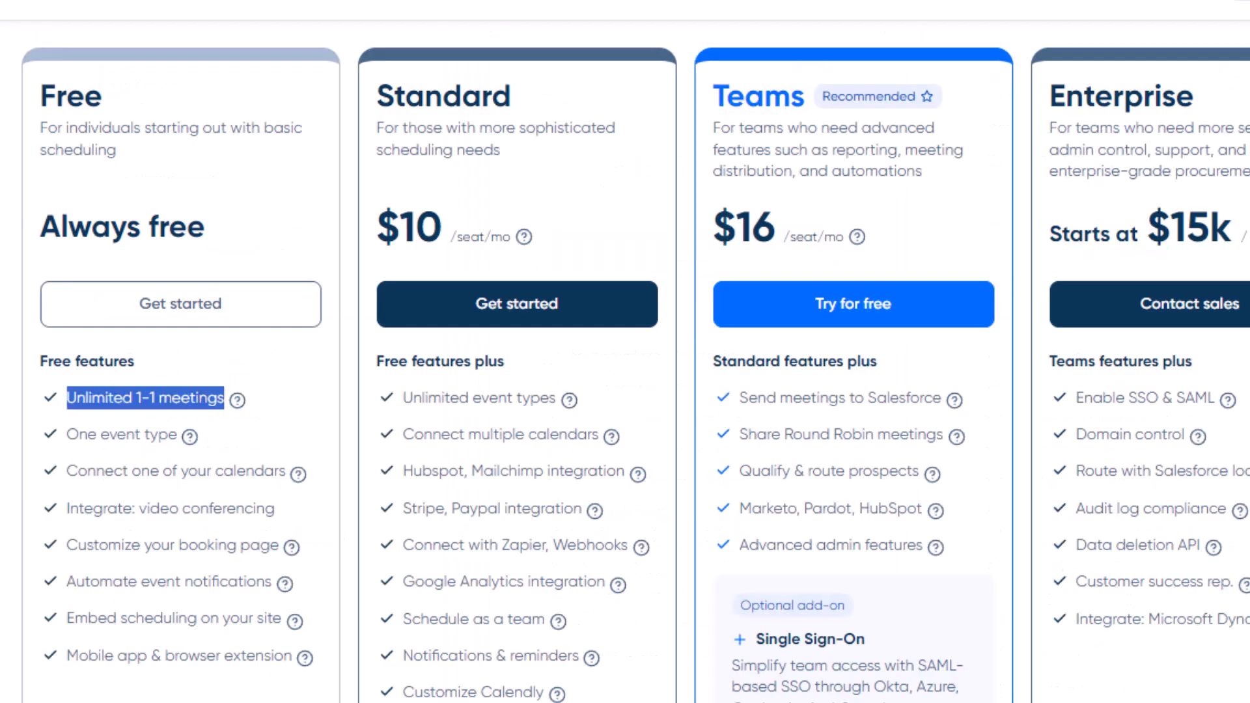
mouse_move(104, 364)
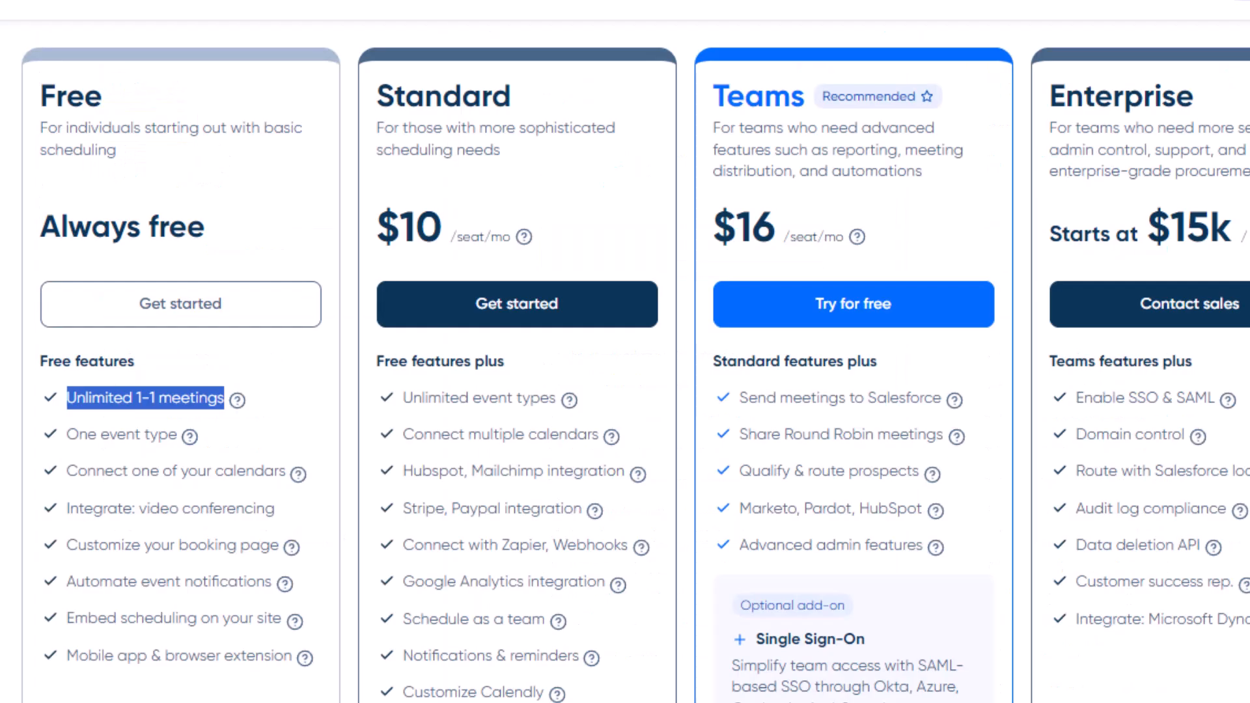
mouse_move(151, 375)
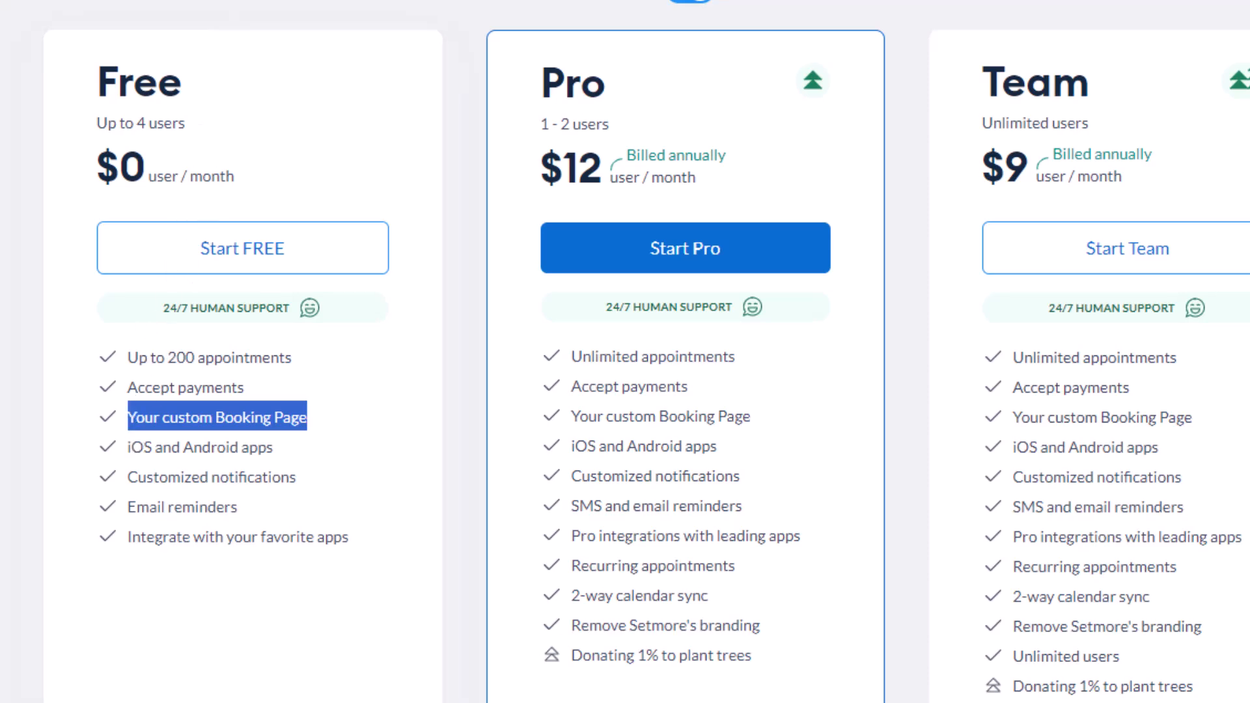
Step: View Sean's Setmore booking page and scroll through its services, team, about us, reviews and hours
click(435, 14)
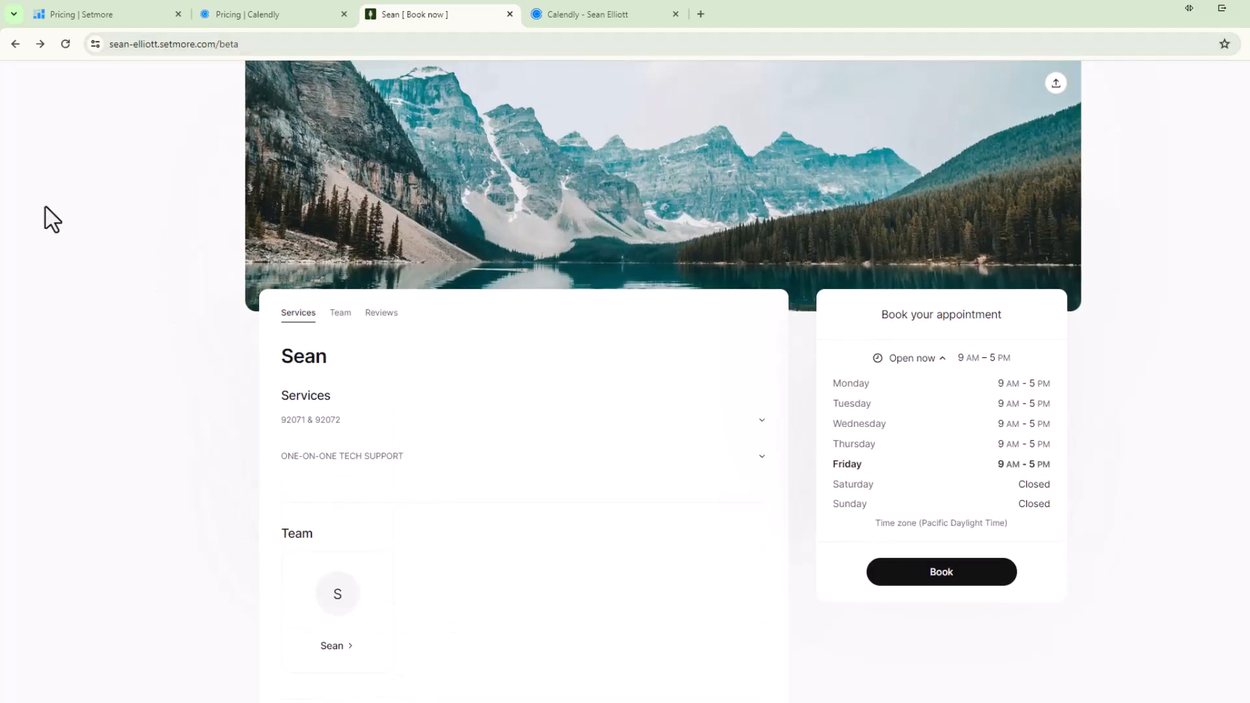
scroll(down, 3)
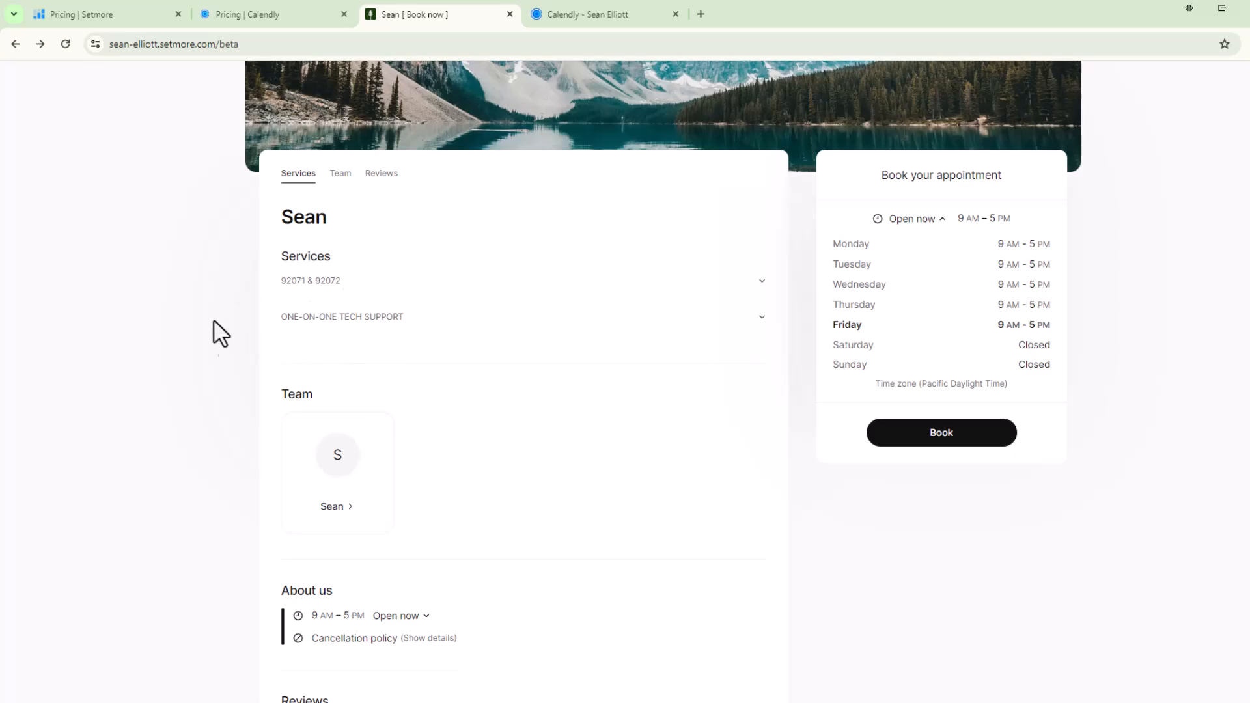
scroll(down, 3)
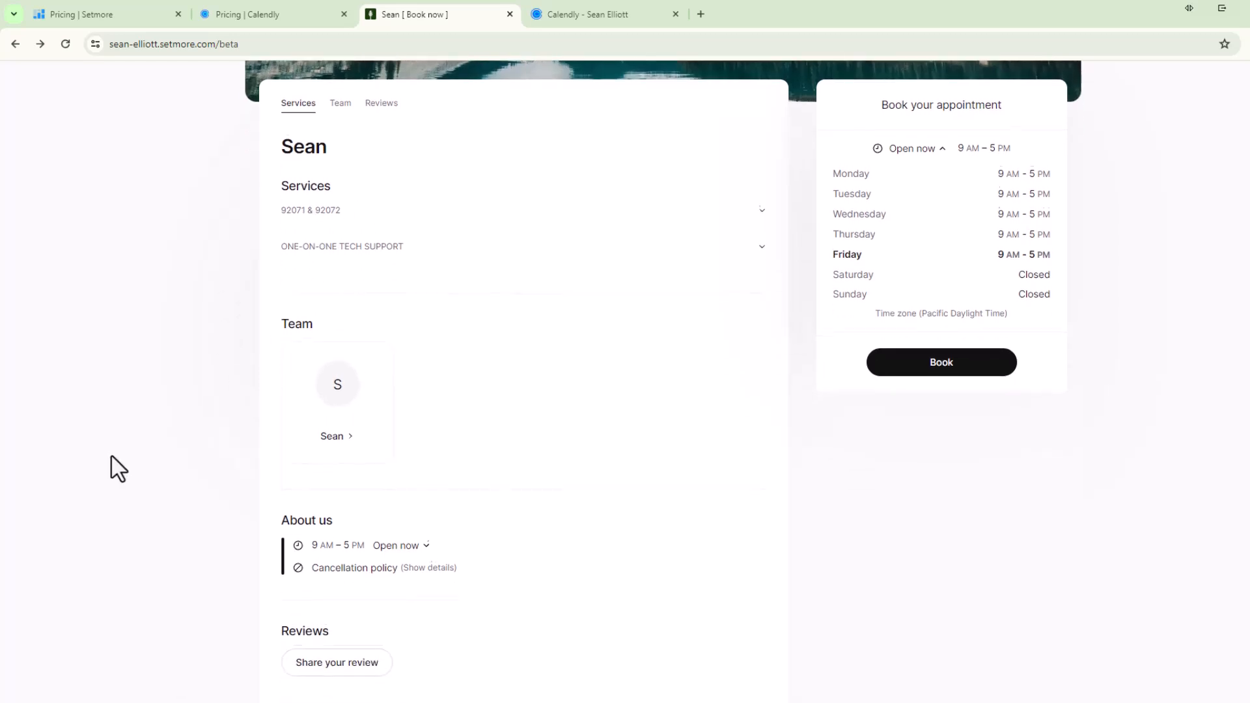
scroll(down, 3)
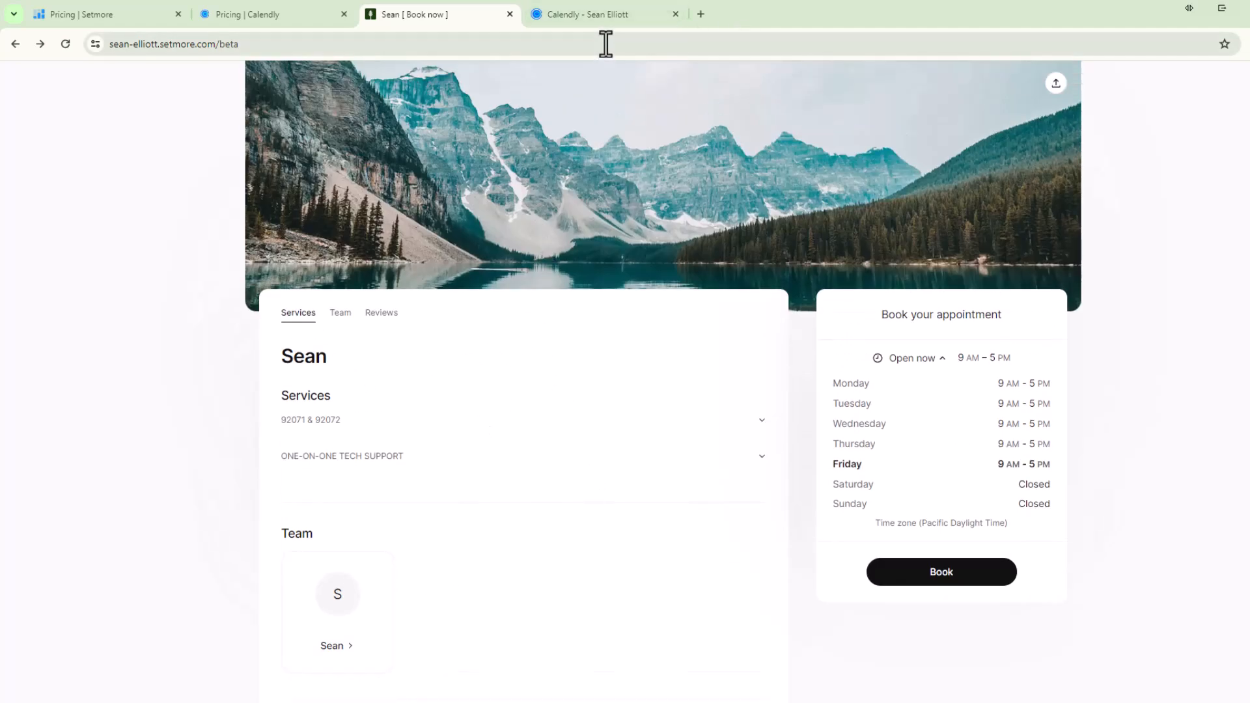
Step: Compare Sean Elliott's Calendly PC Troubleshooting page against the Setmore booking page
click(602, 15)
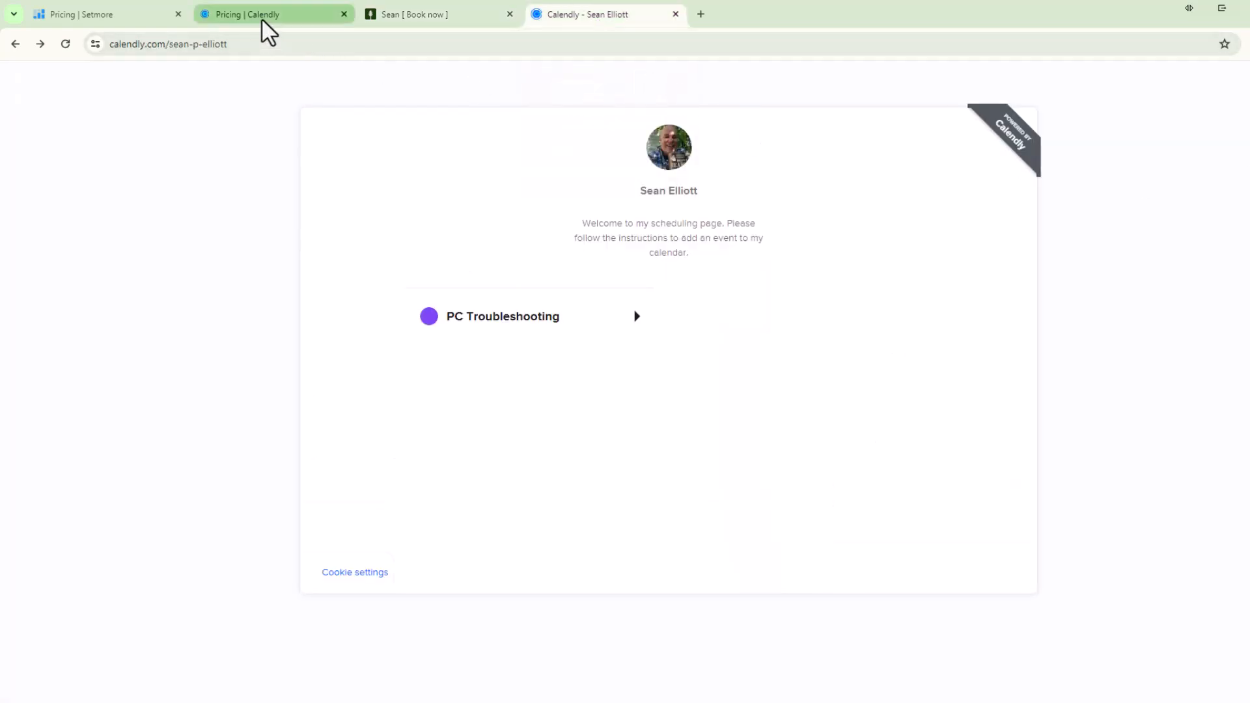
mouse_move(706, 165)
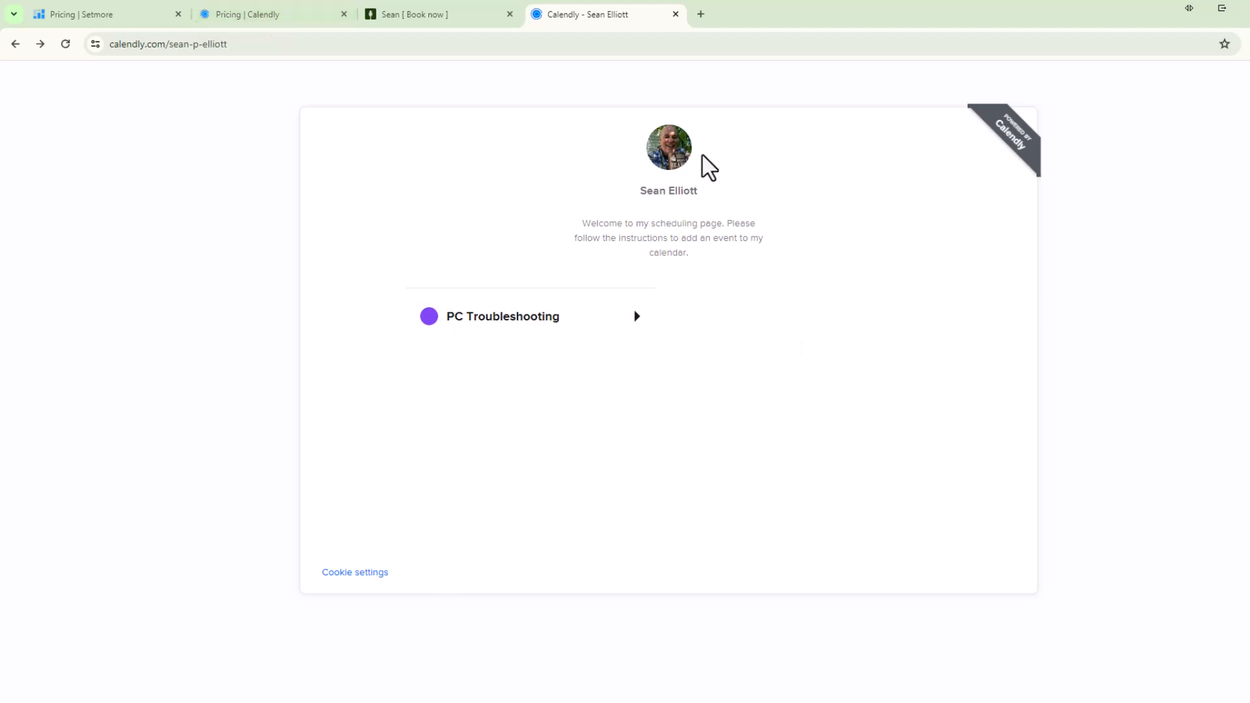
mouse_move(740, 222)
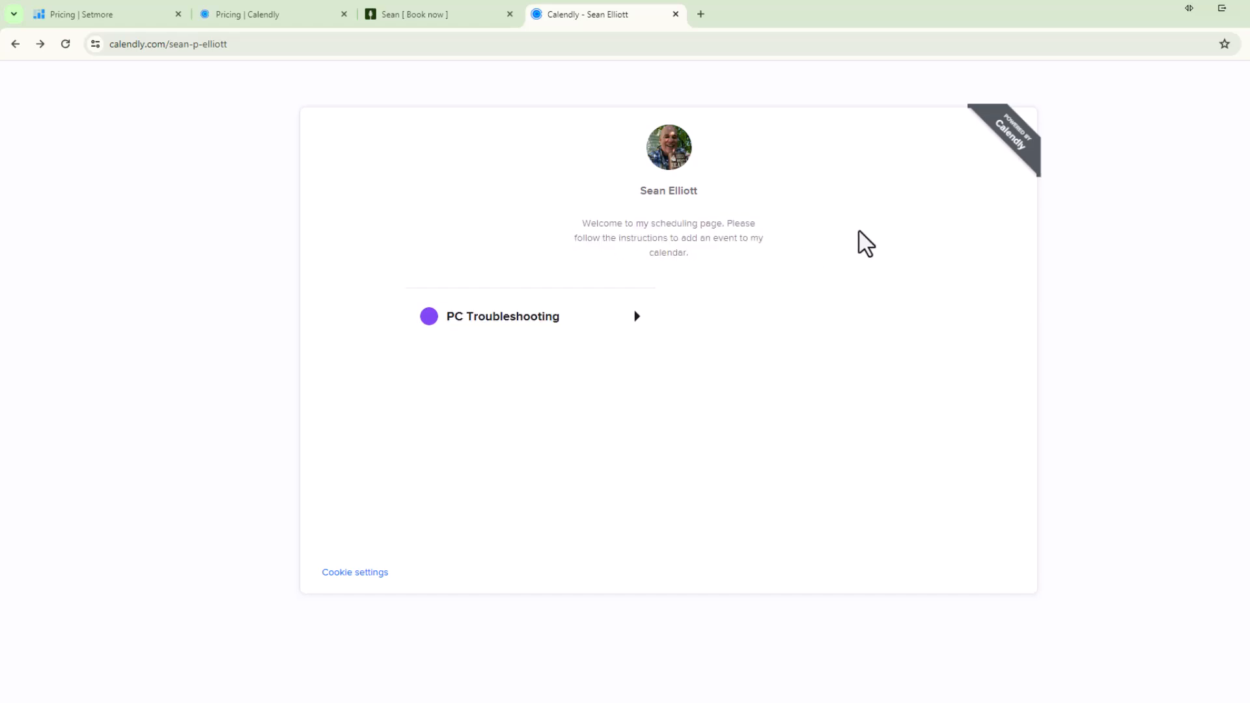
mouse_move(1060, 271)
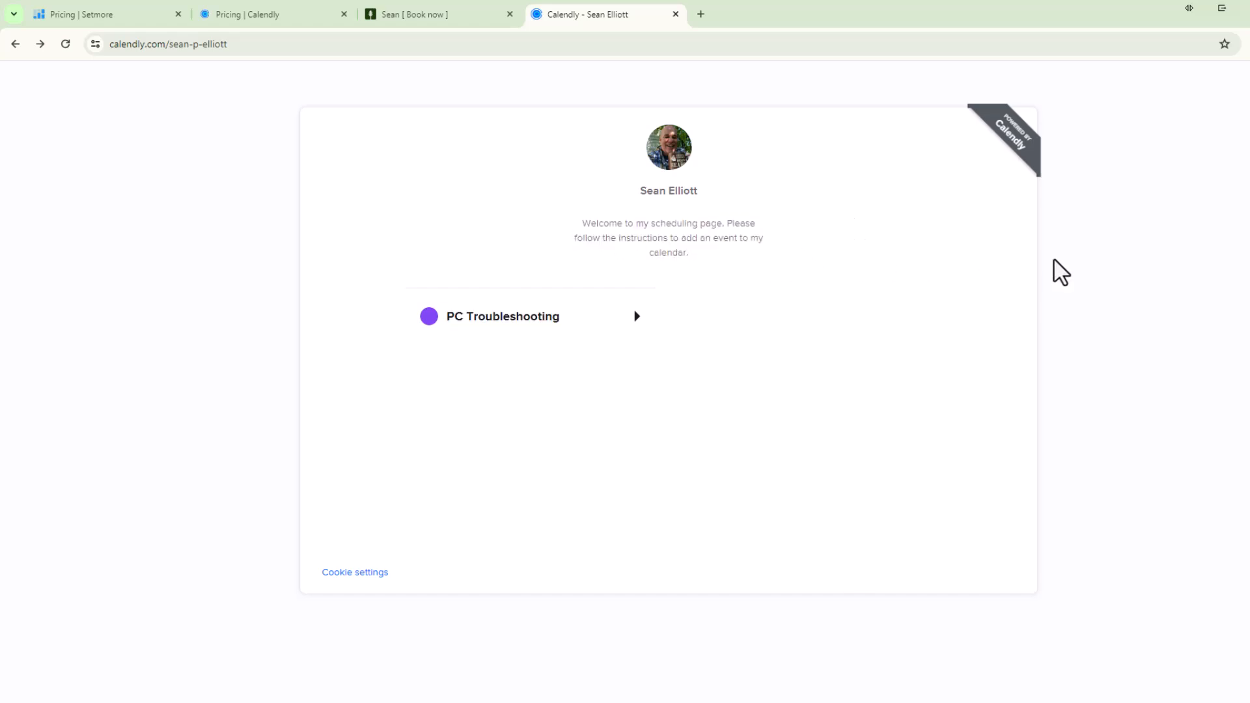
mouse_move(318, 109)
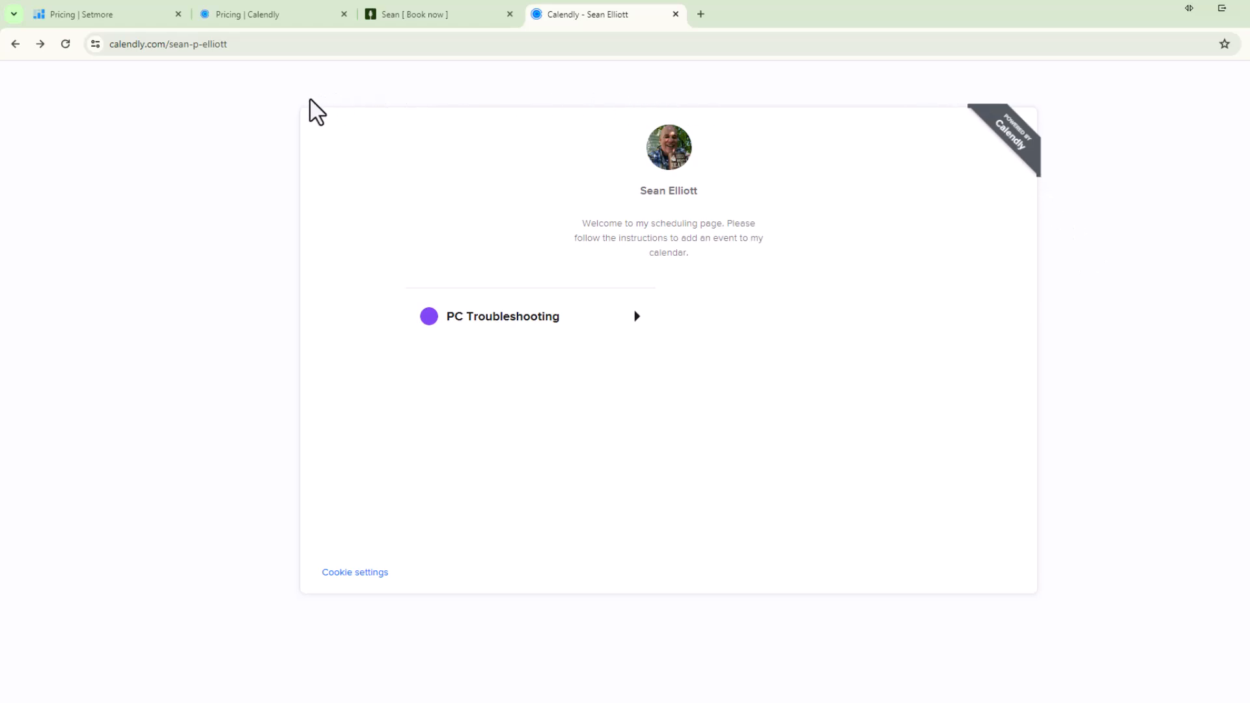
mouse_move(298, 115)
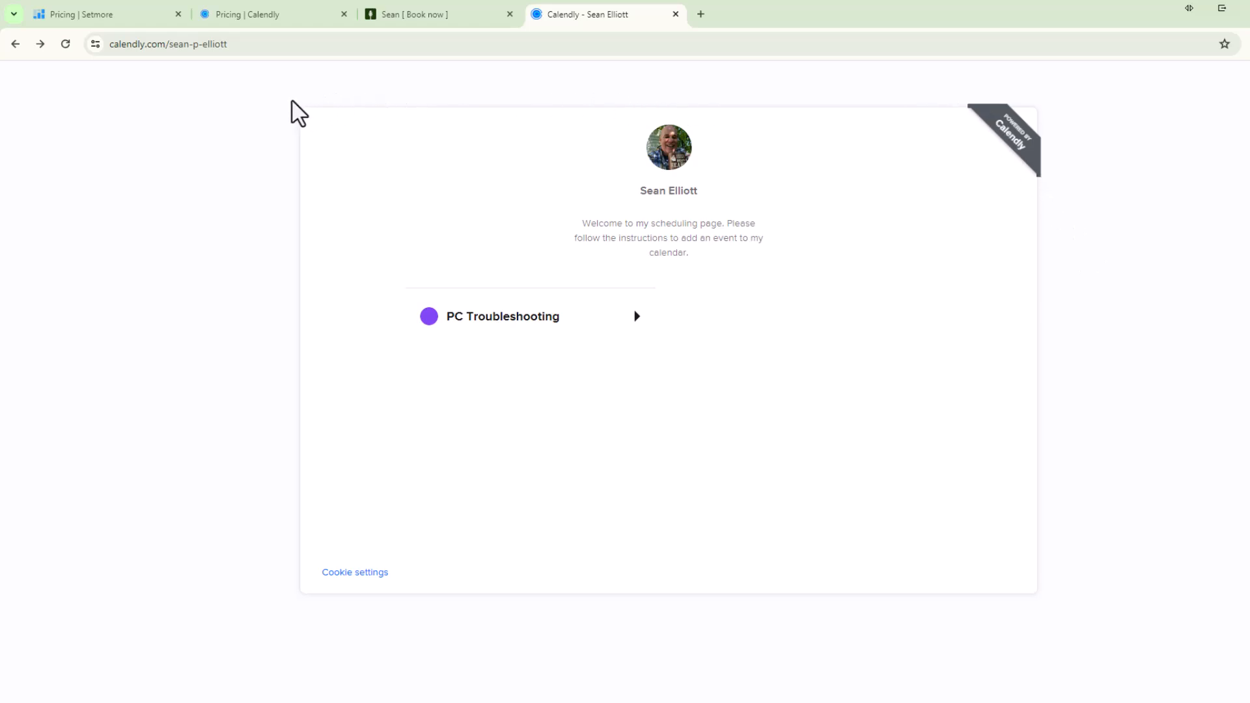
mouse_move(399, 98)
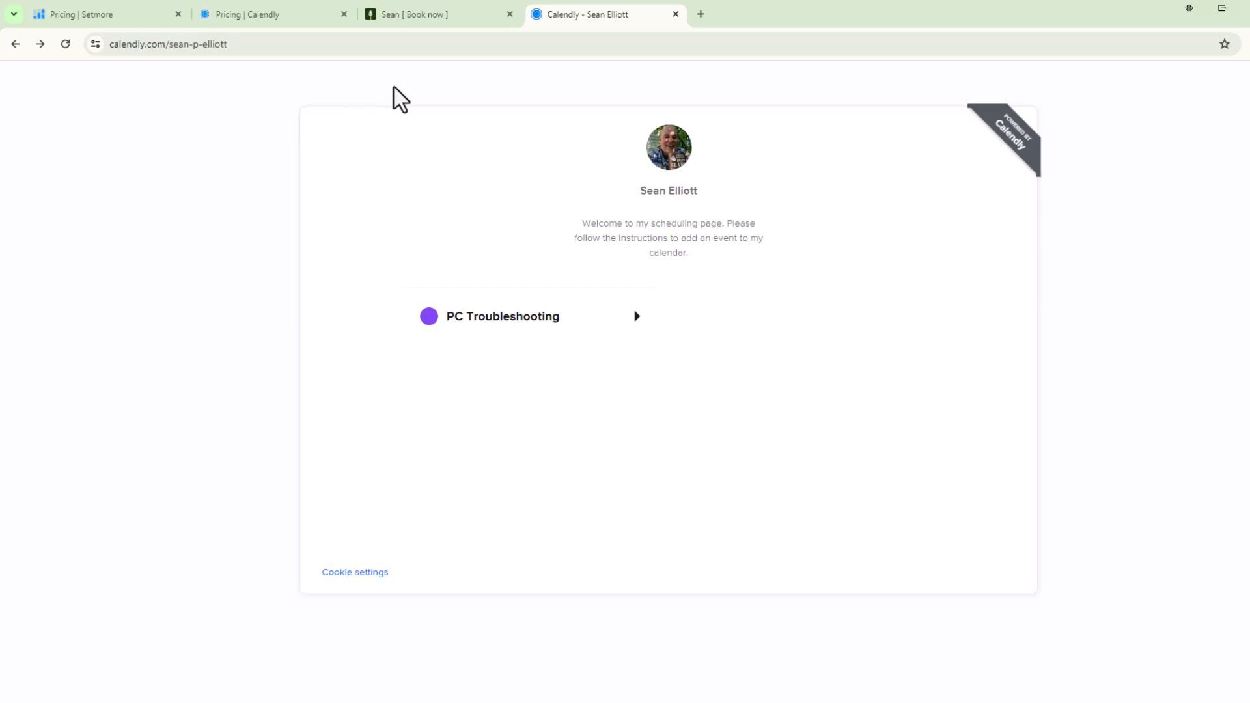
mouse_move(474, 44)
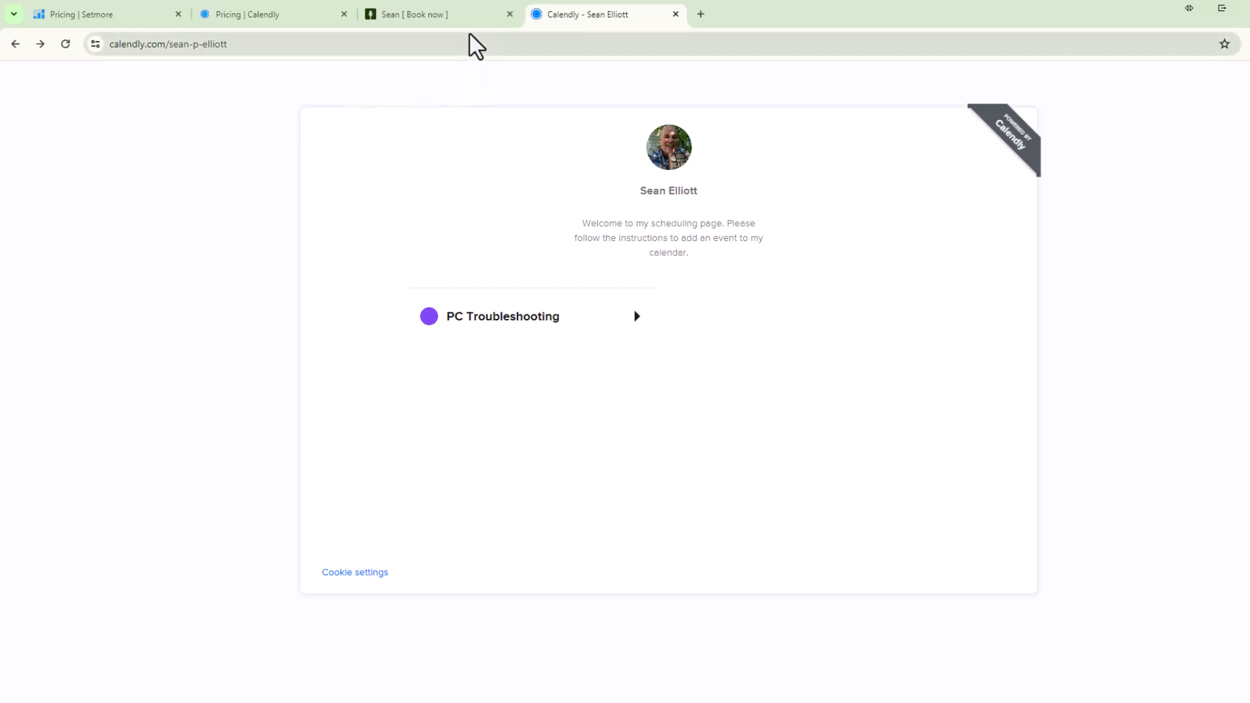
mouse_move(439, 14)
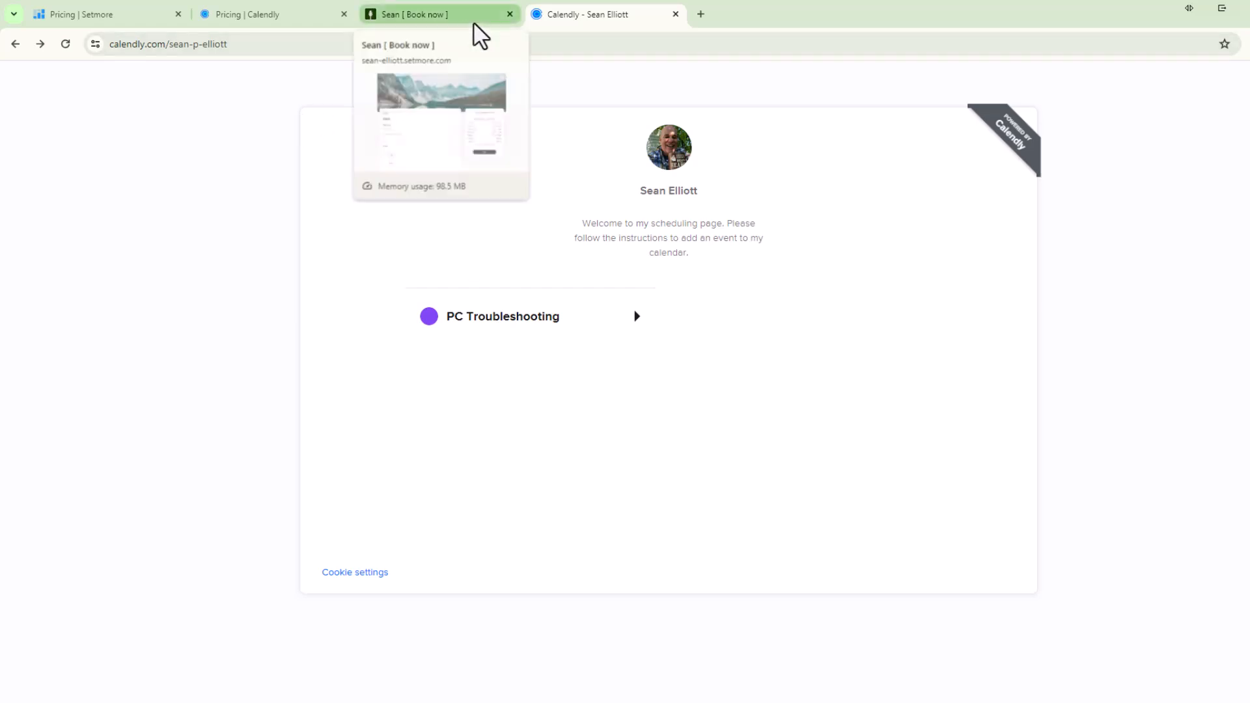
mouse_move(458, 64)
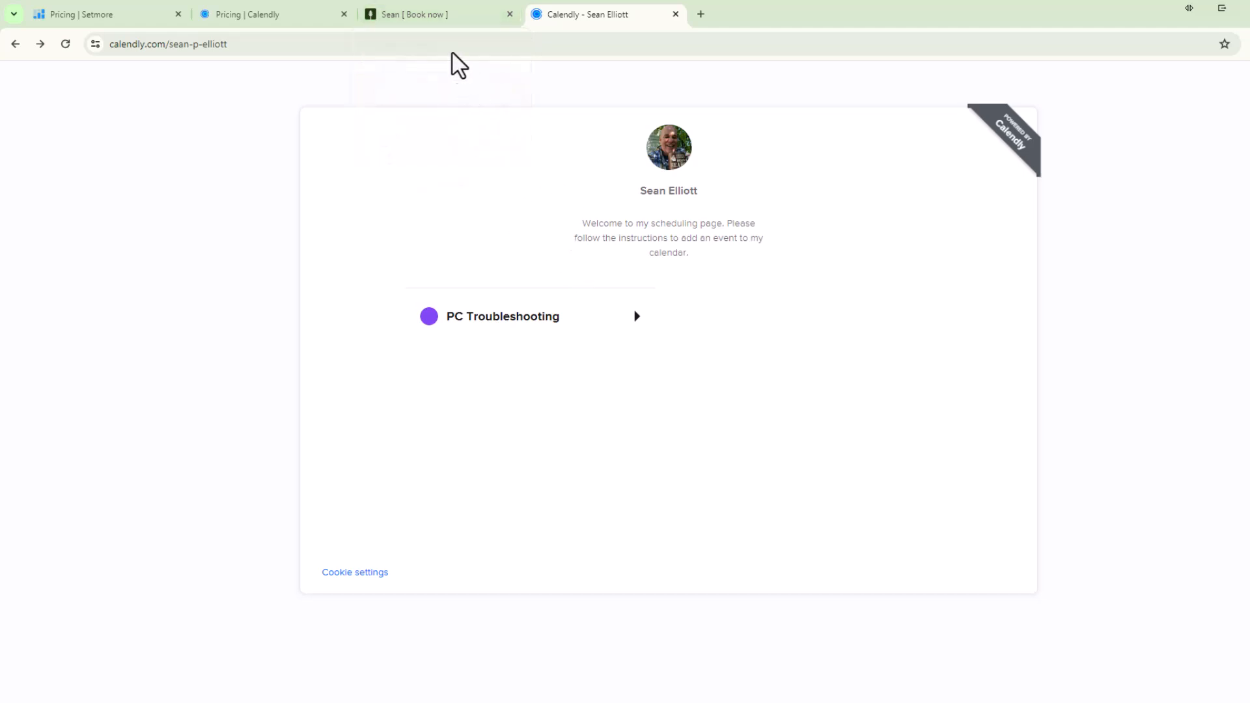
mouse_move(456, 183)
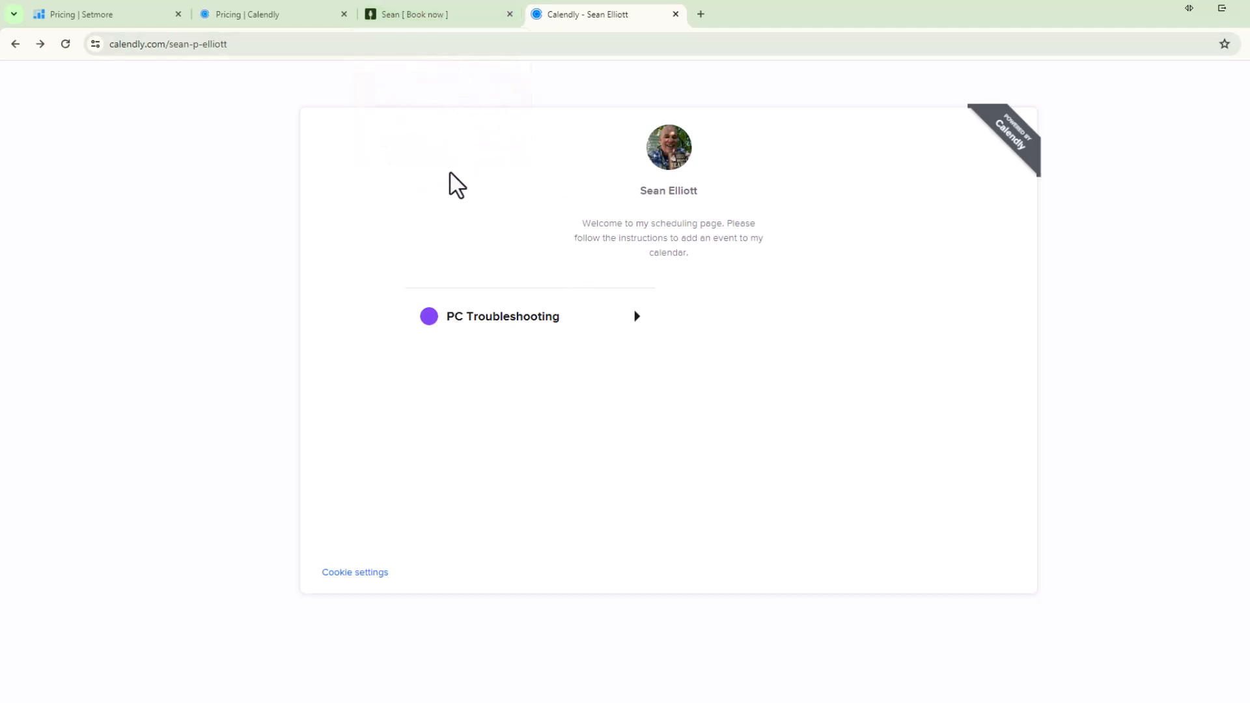
mouse_move(450, 68)
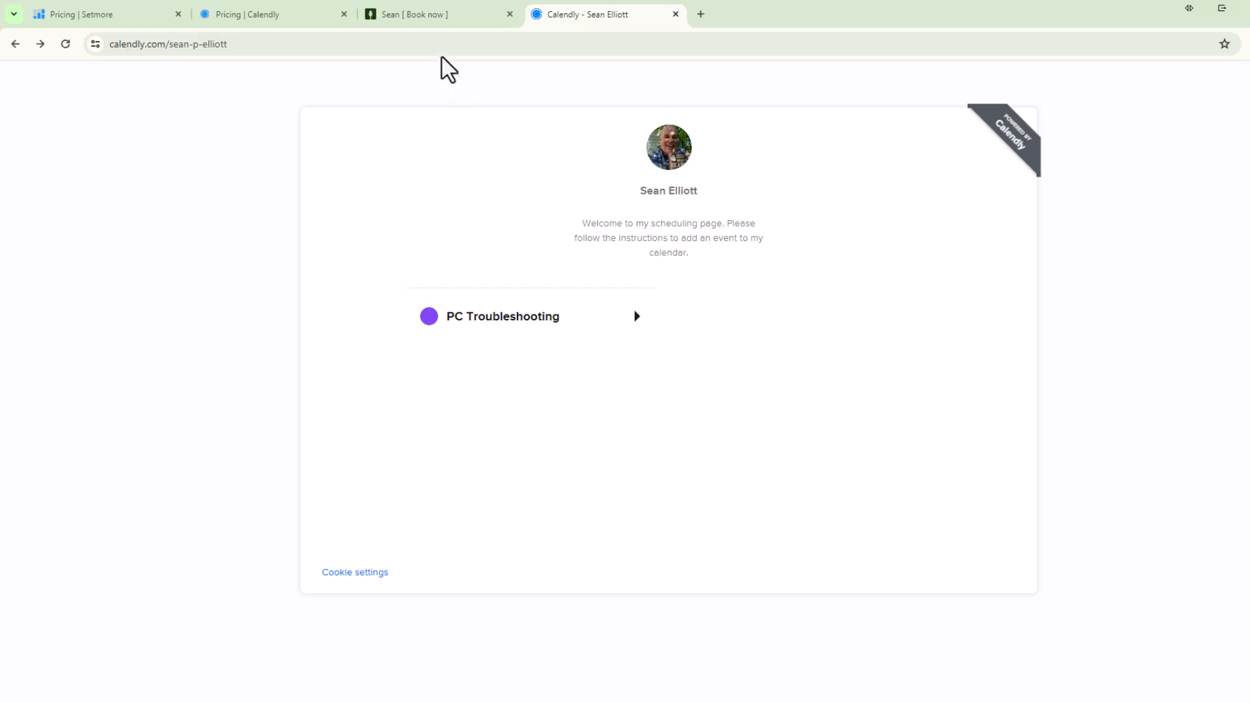
click(439, 13)
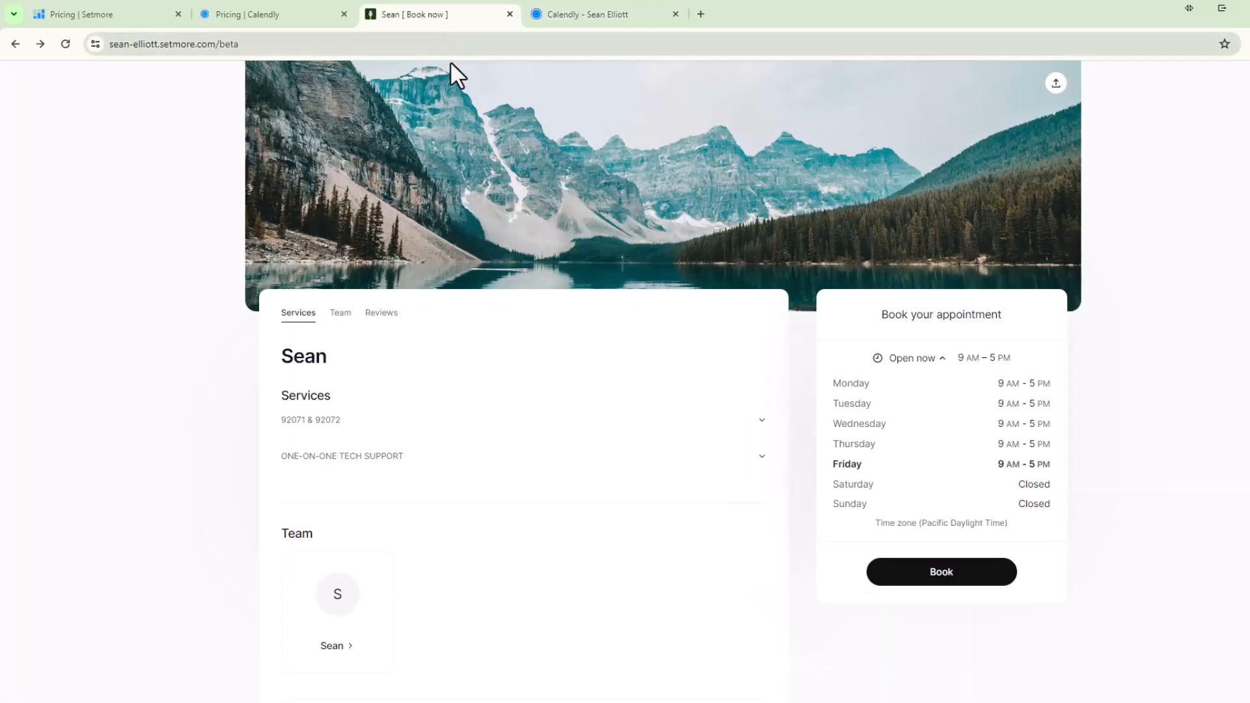
click(602, 13)
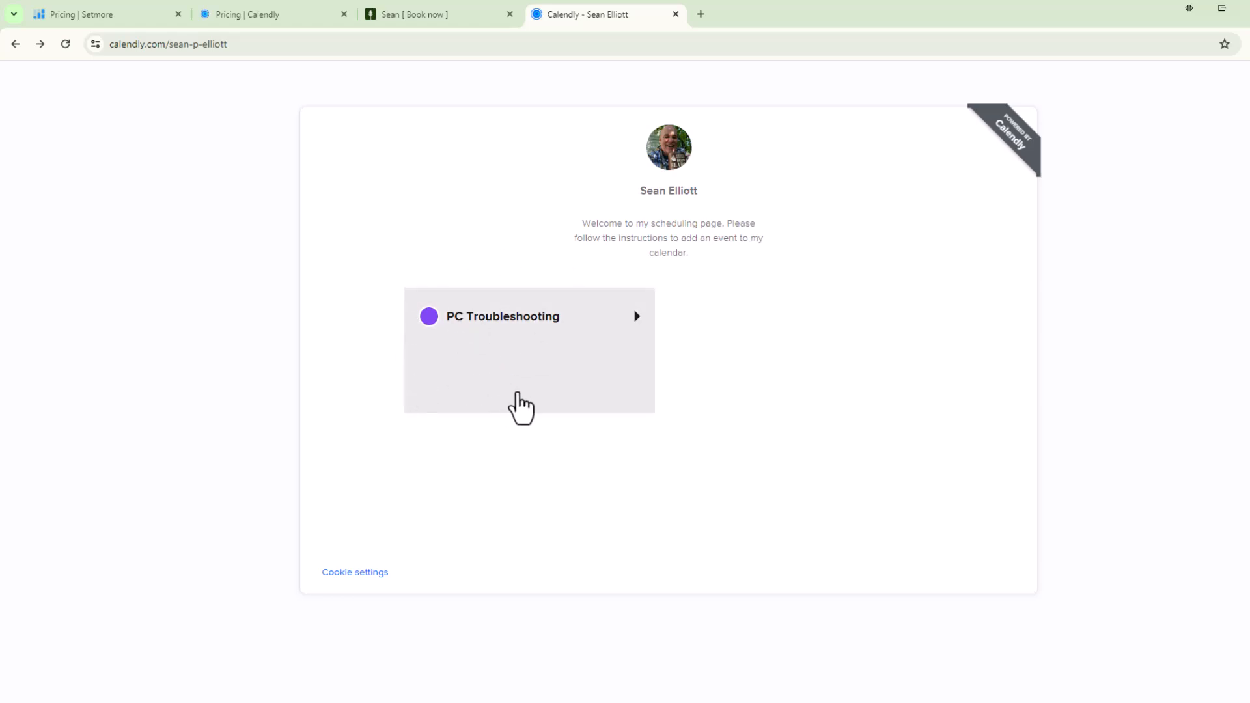
mouse_move(481, 350)
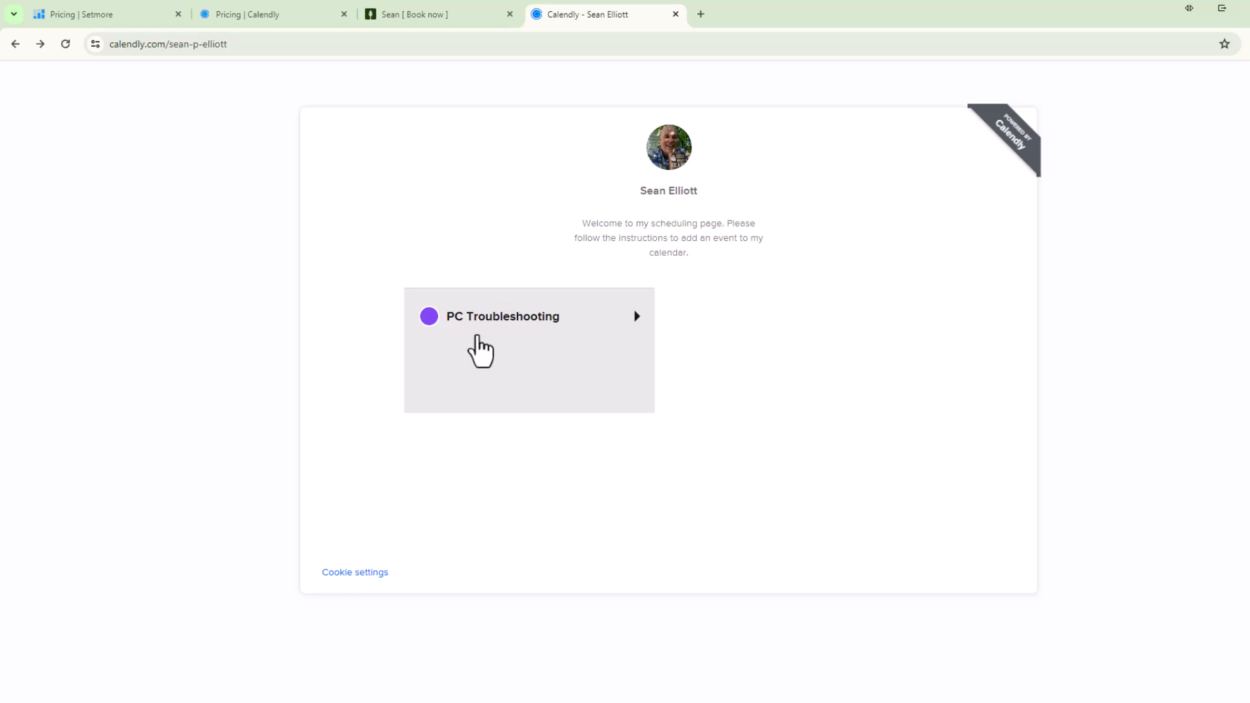
click(527, 315)
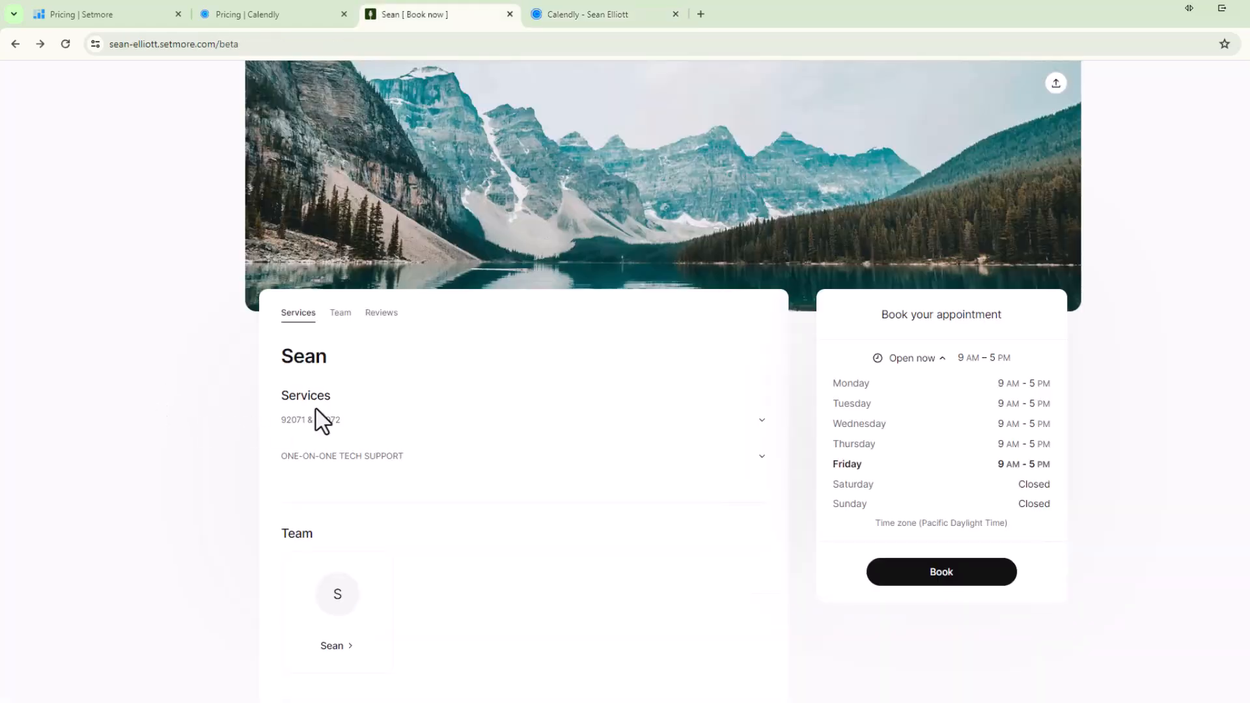
mouse_move(312, 459)
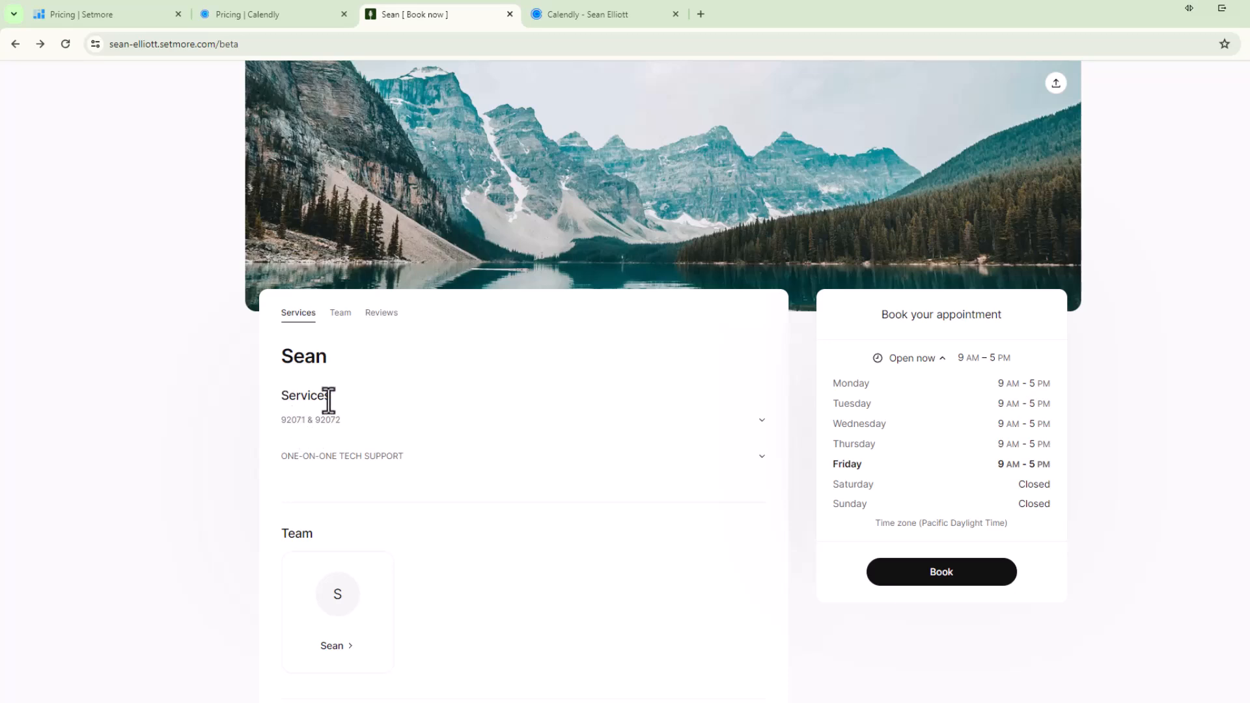
double_click(305, 395)
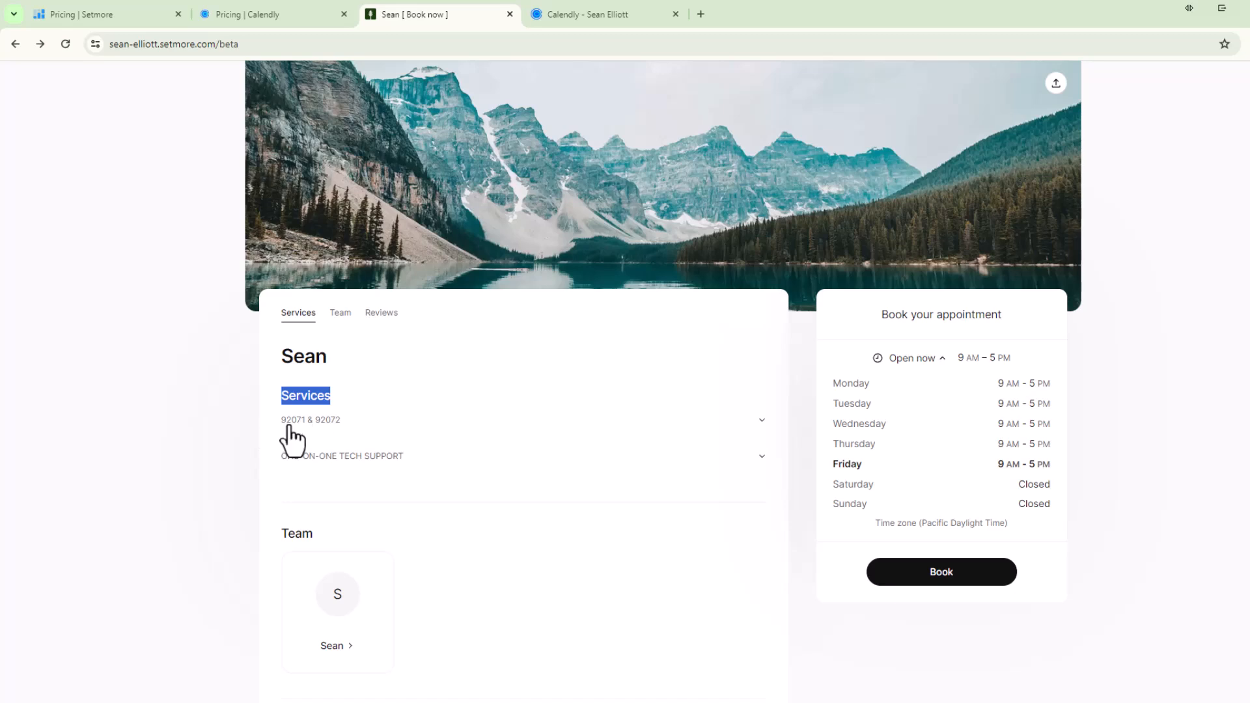
mouse_move(328, 437)
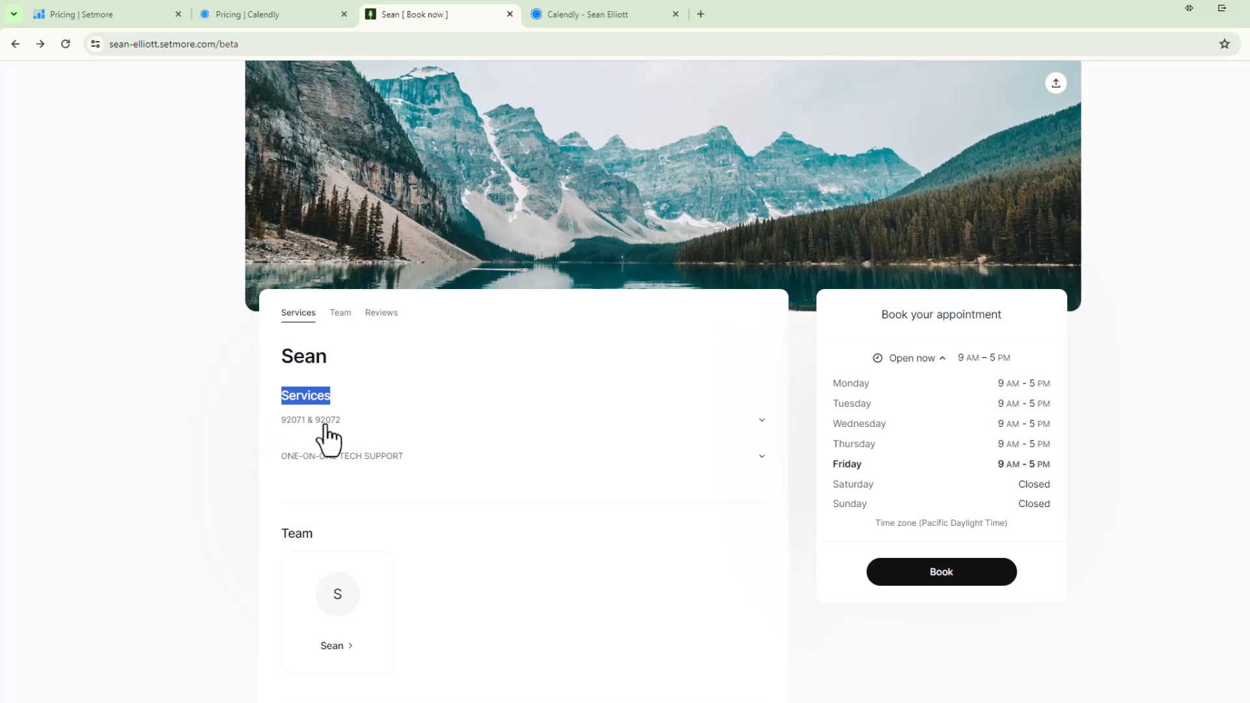
mouse_move(773, 433)
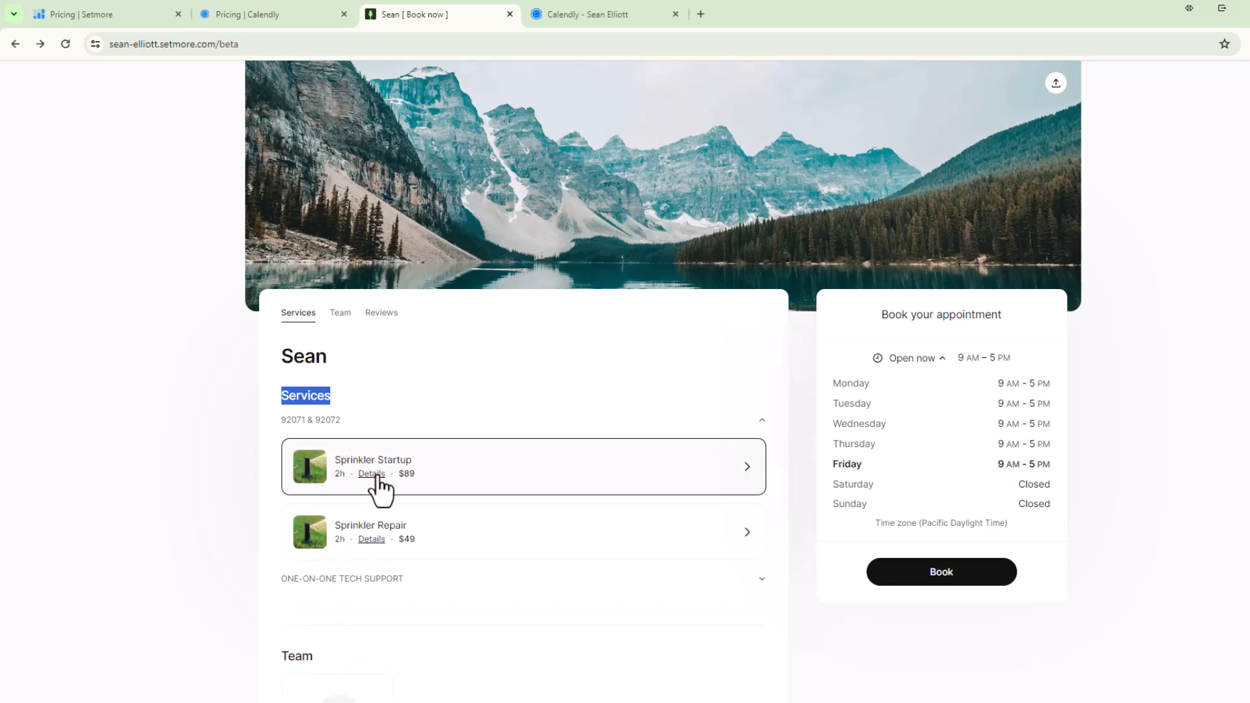
mouse_move(363, 555)
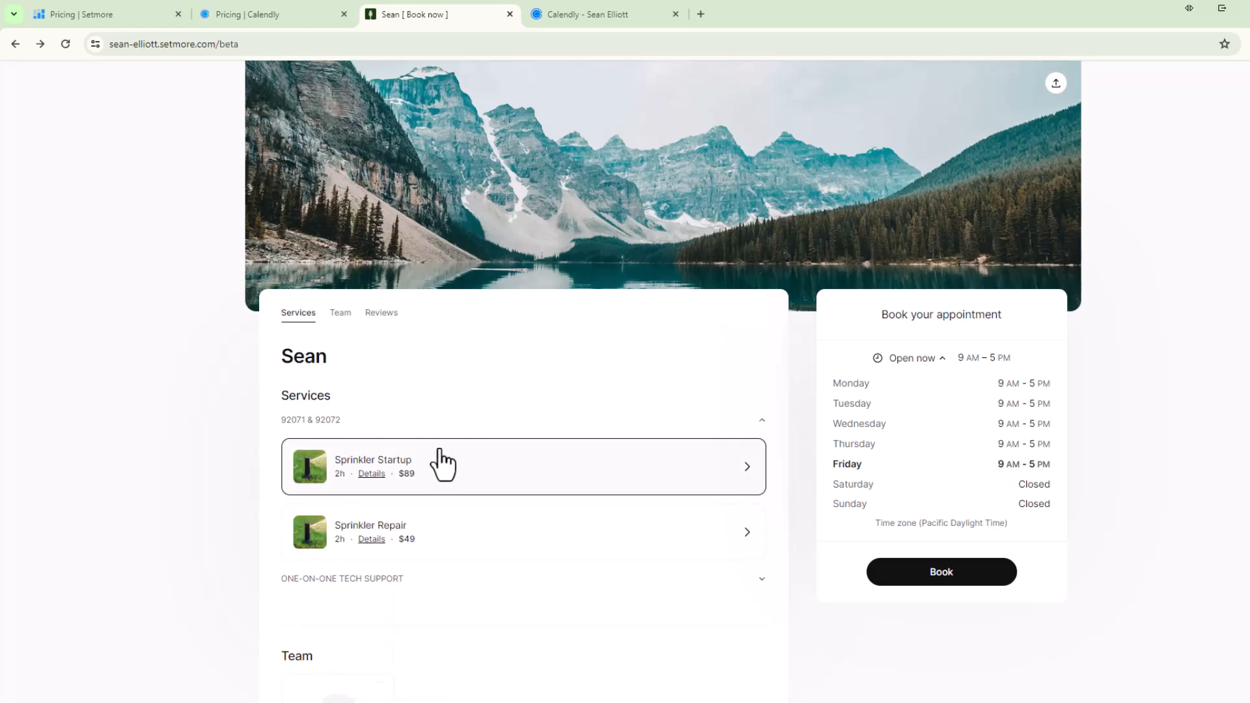
mouse_move(387, 542)
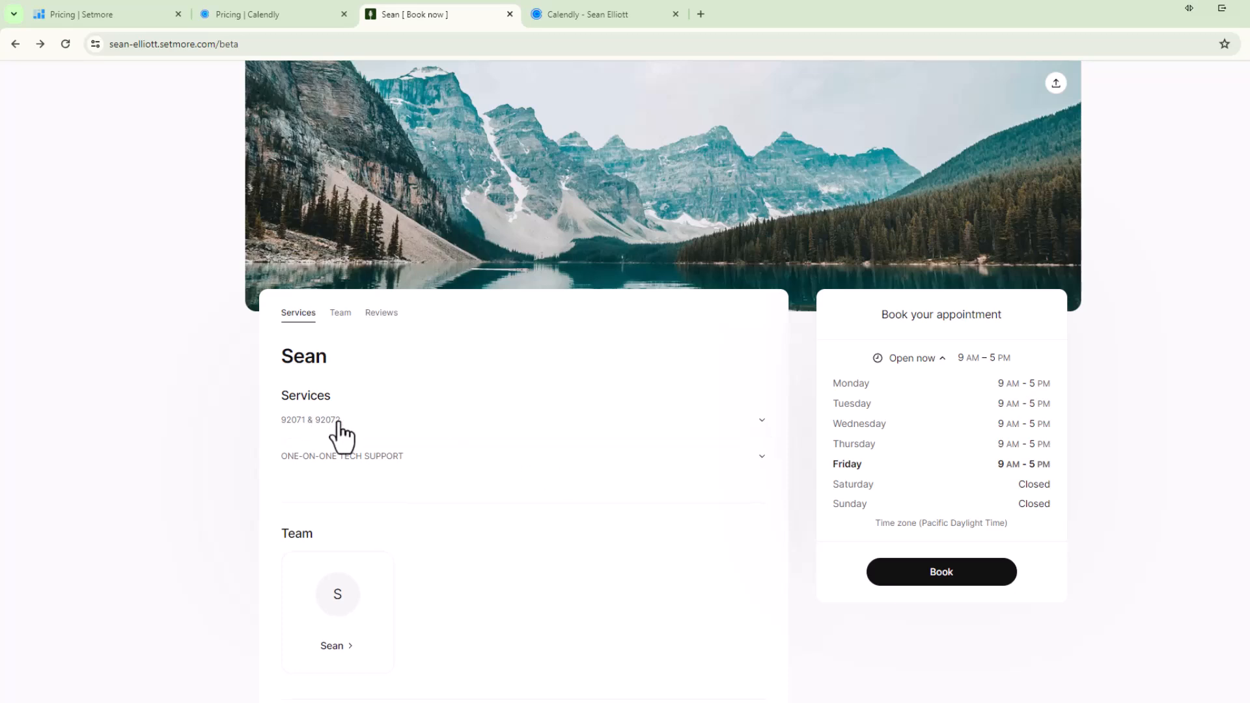
mouse_move(348, 471)
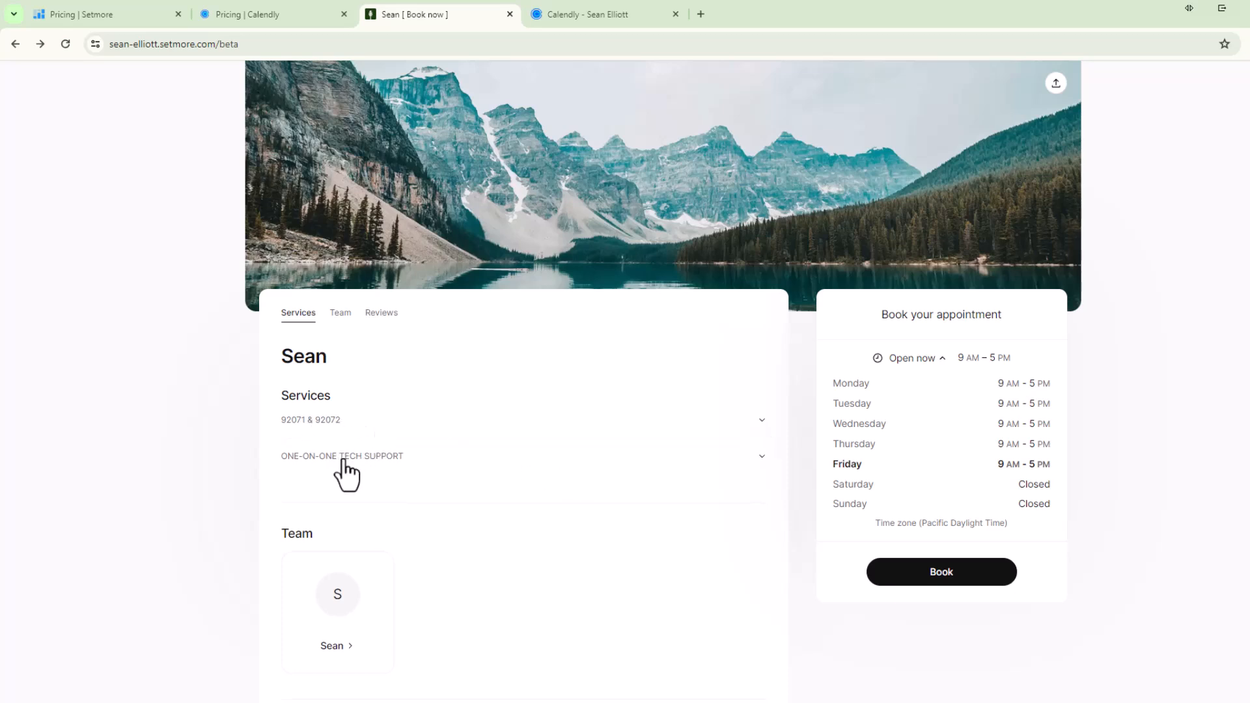
mouse_move(349, 474)
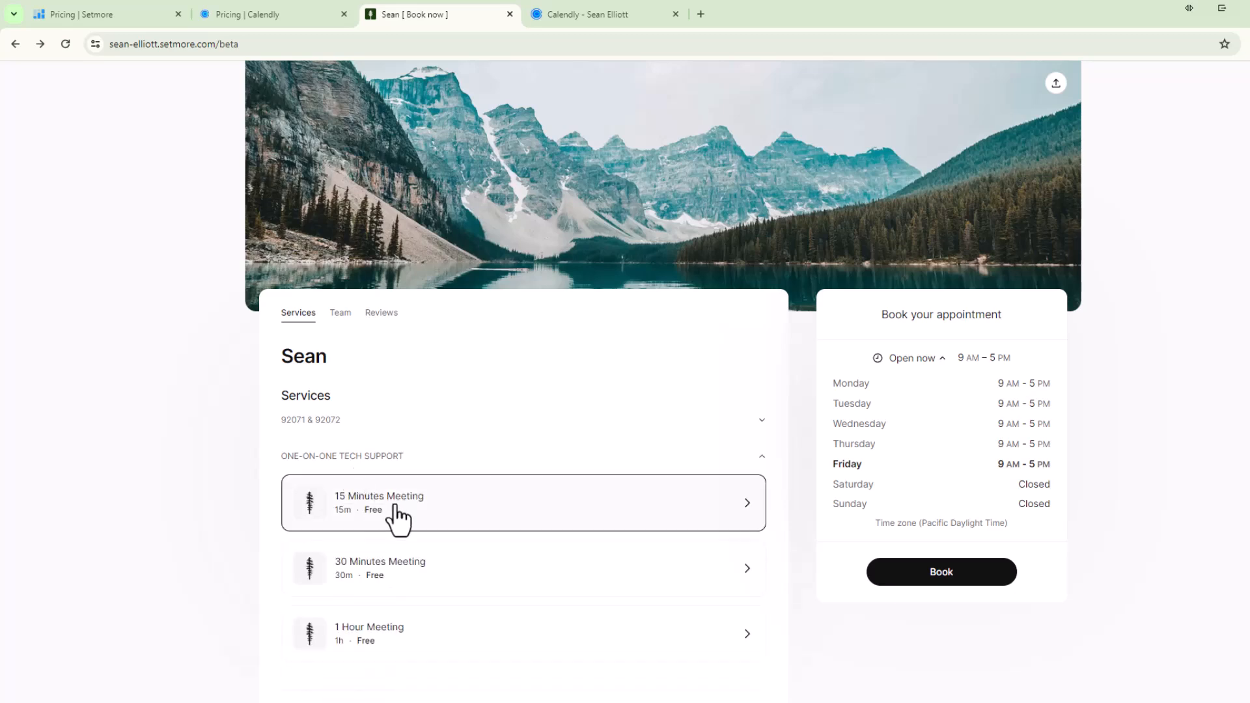
mouse_move(435, 592)
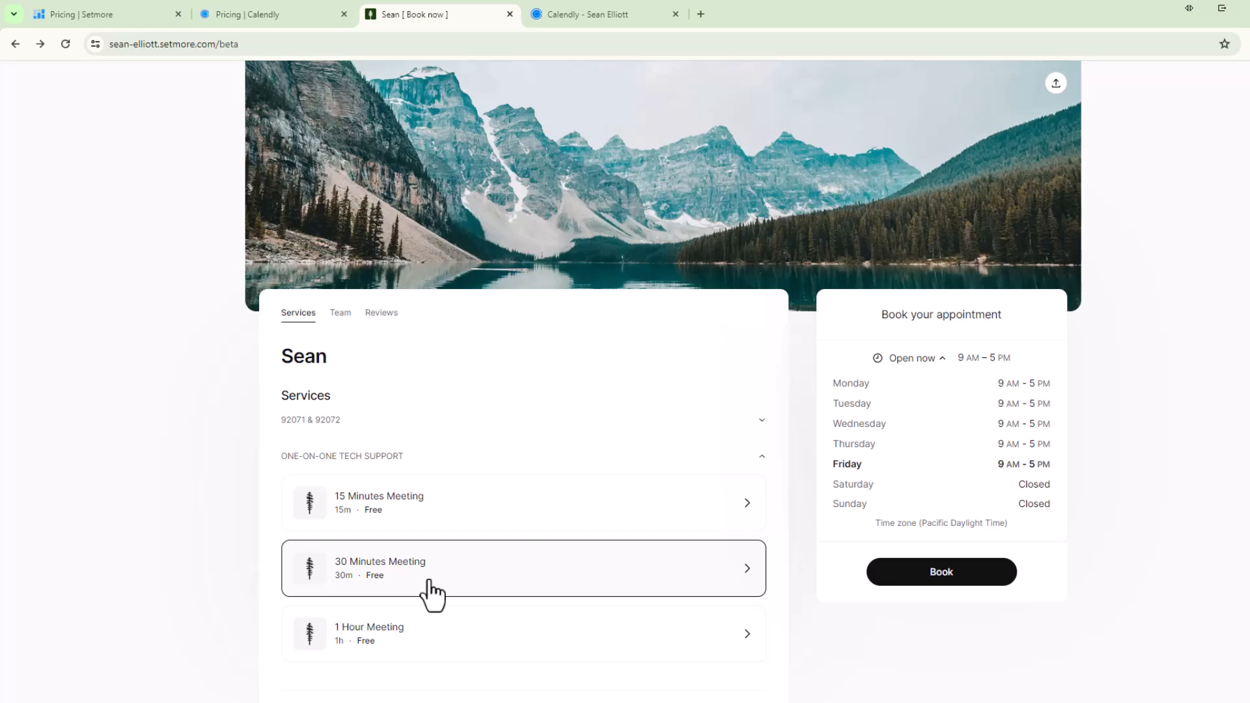
mouse_move(296, 612)
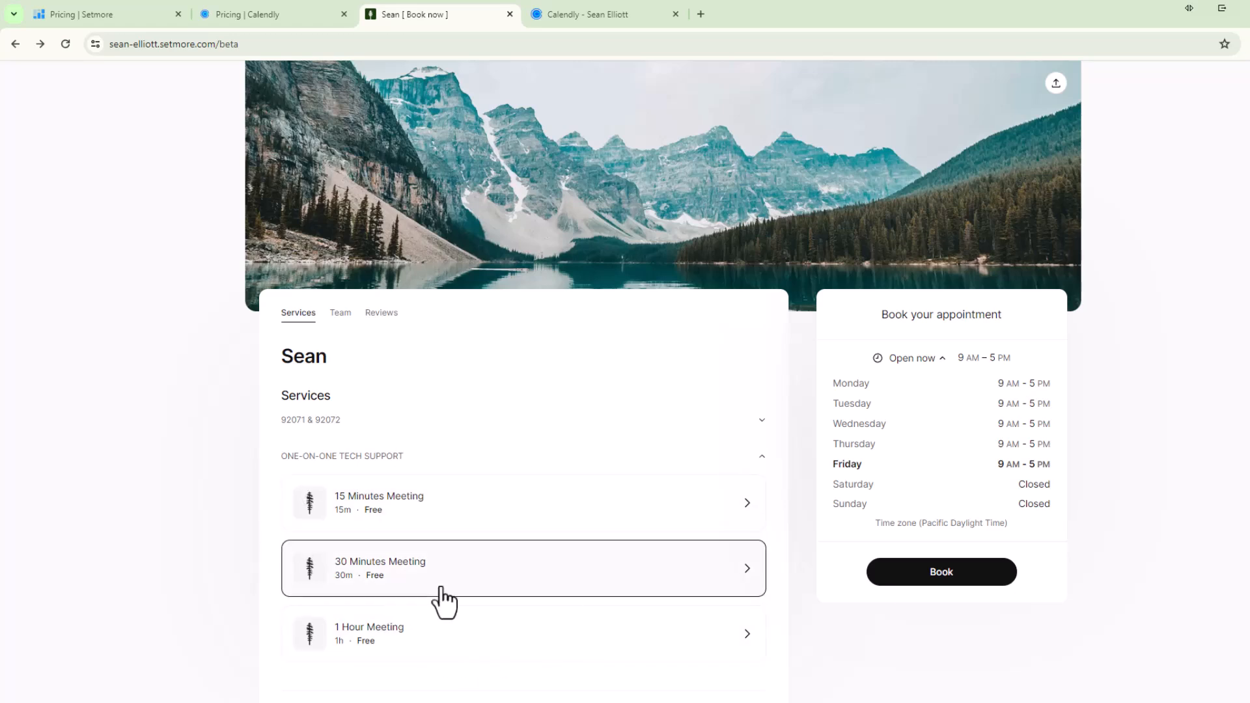
Step: Collapse the One-on-One Tech Support options and jump to the Team section
click(759, 456)
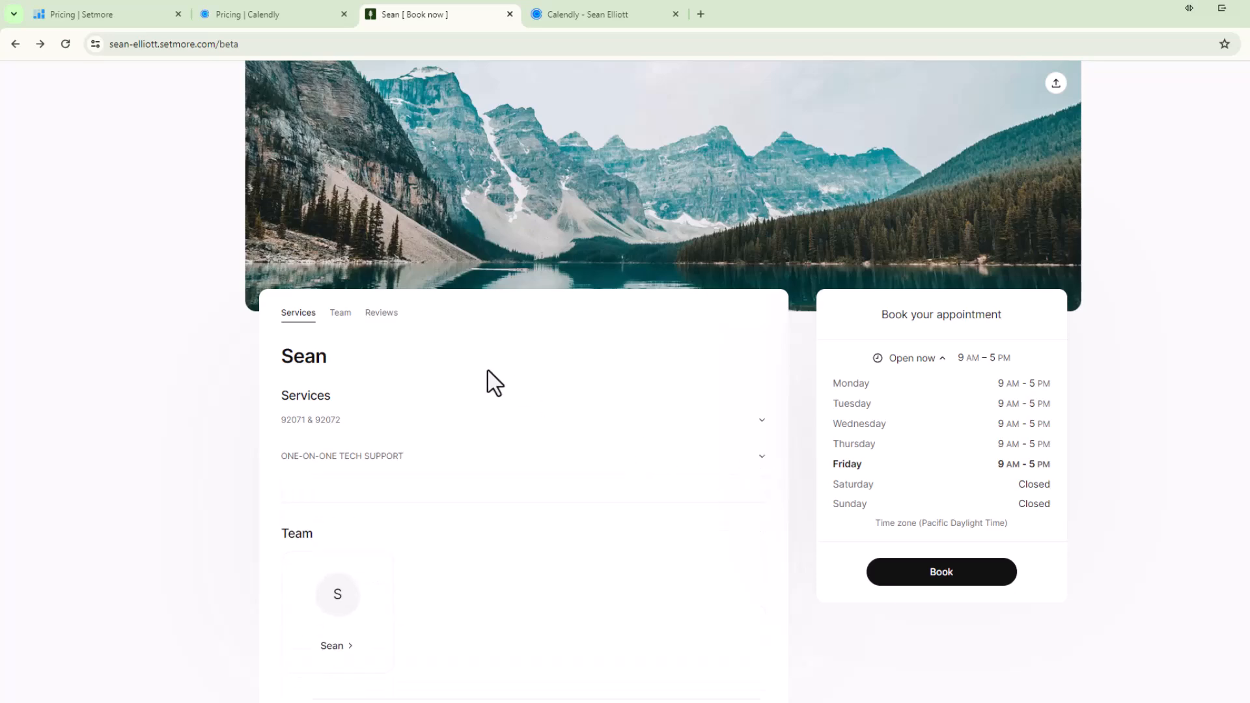
click(339, 313)
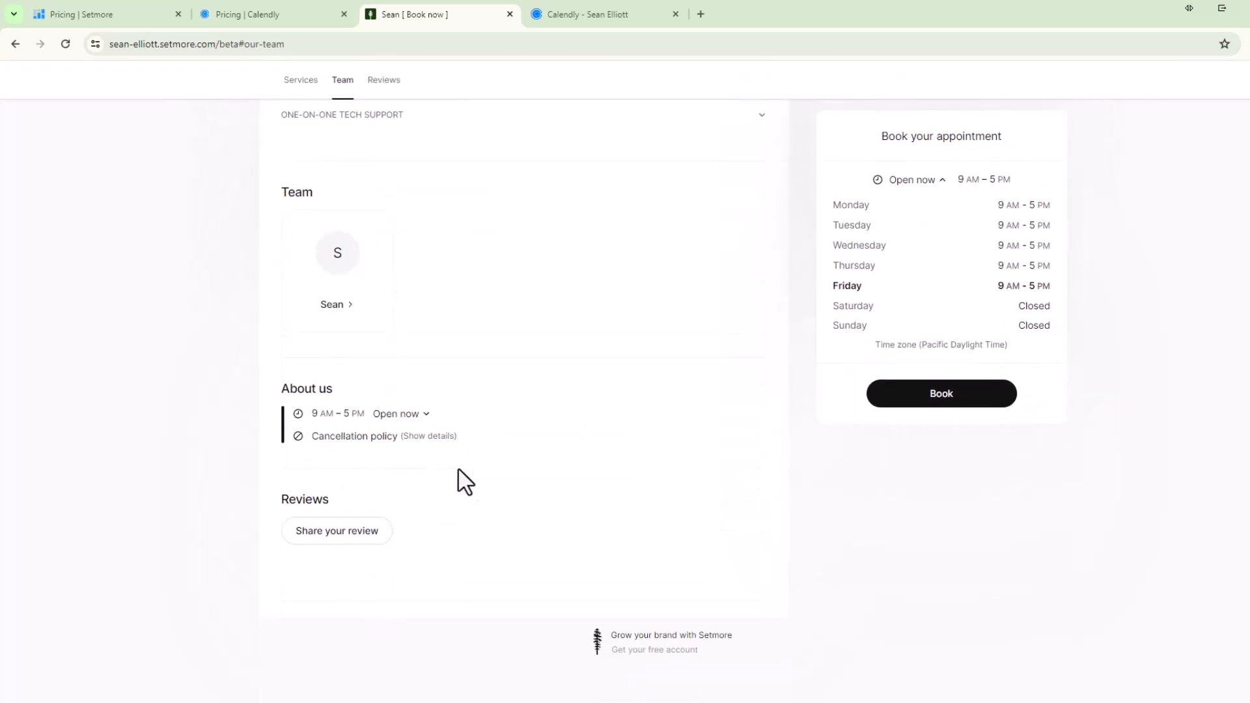
mouse_move(608, 305)
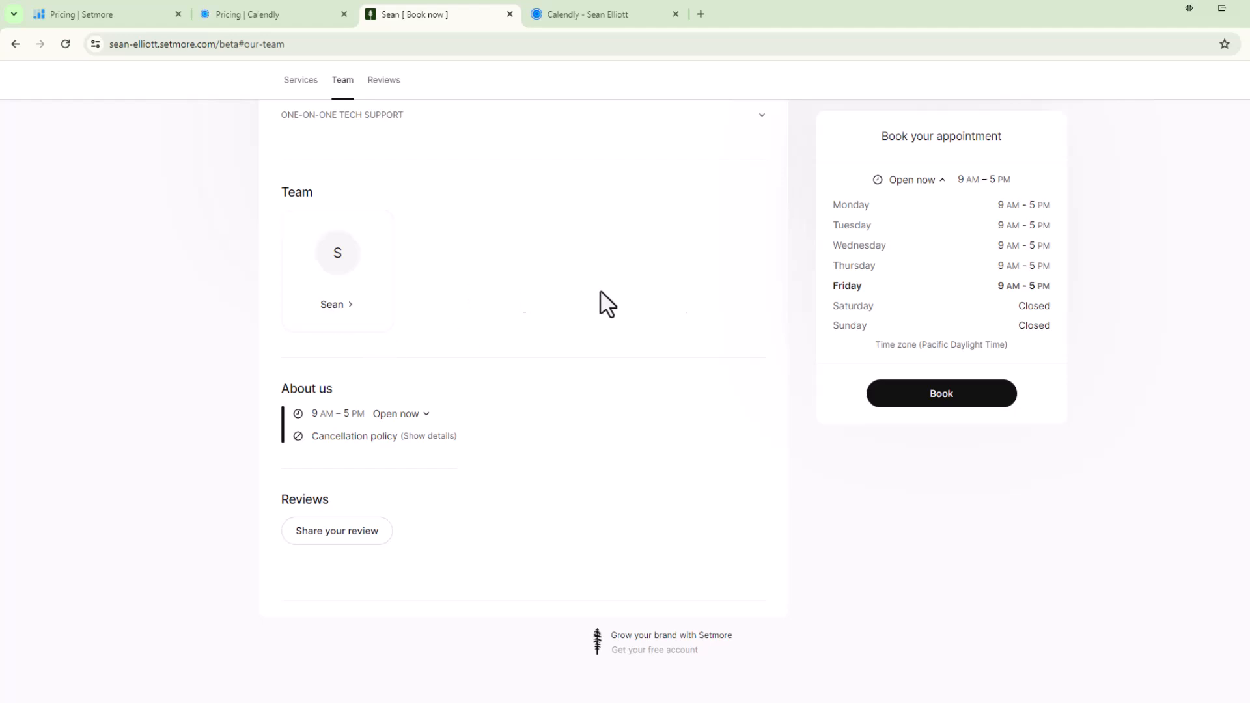
mouse_move(275, 52)
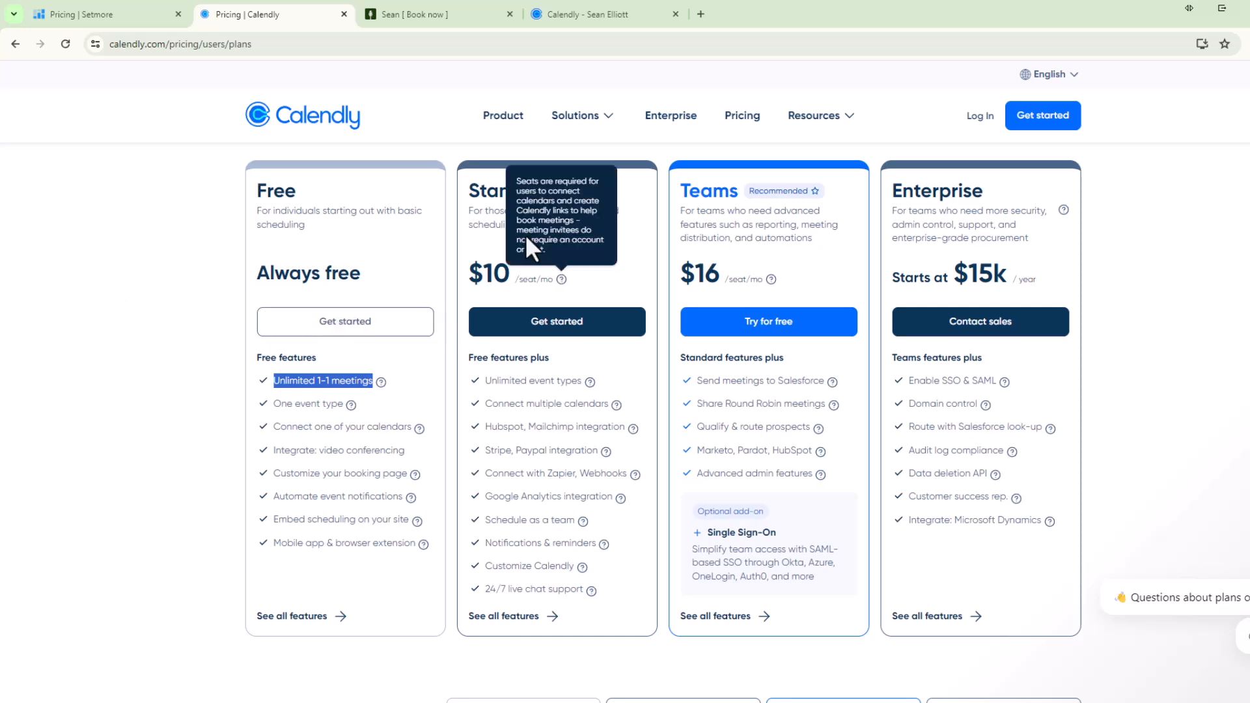
mouse_move(530, 496)
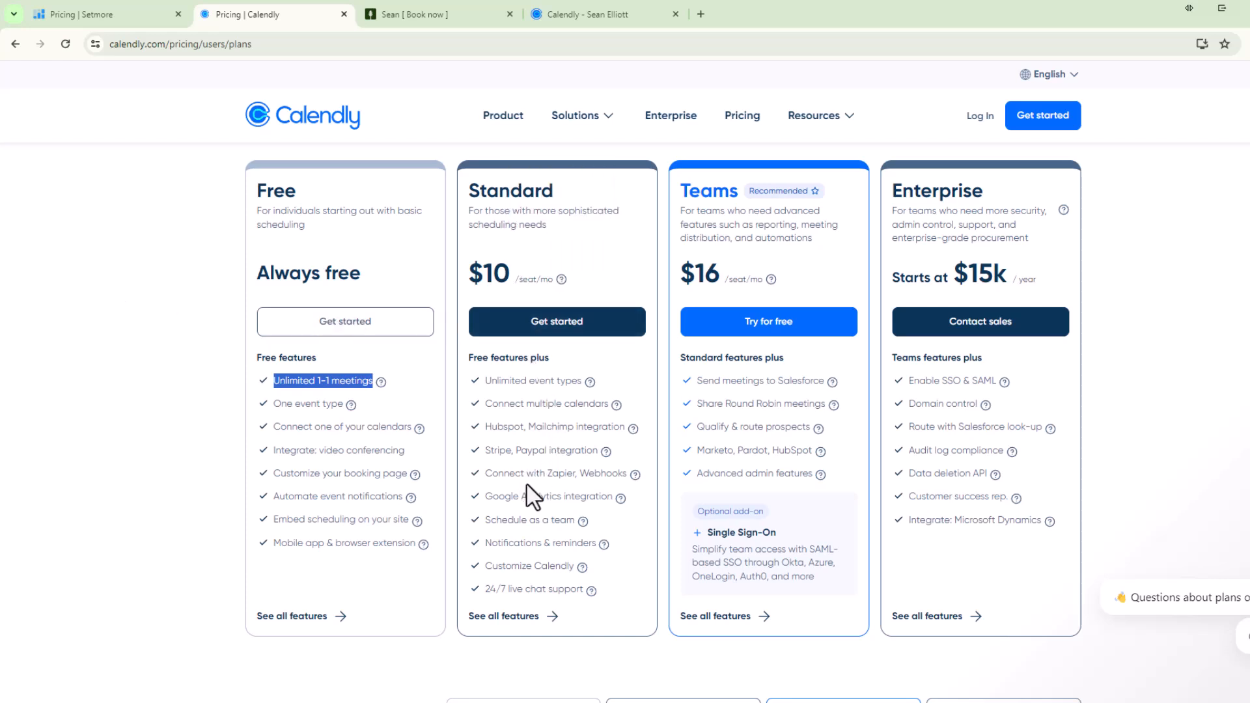
mouse_move(581, 496)
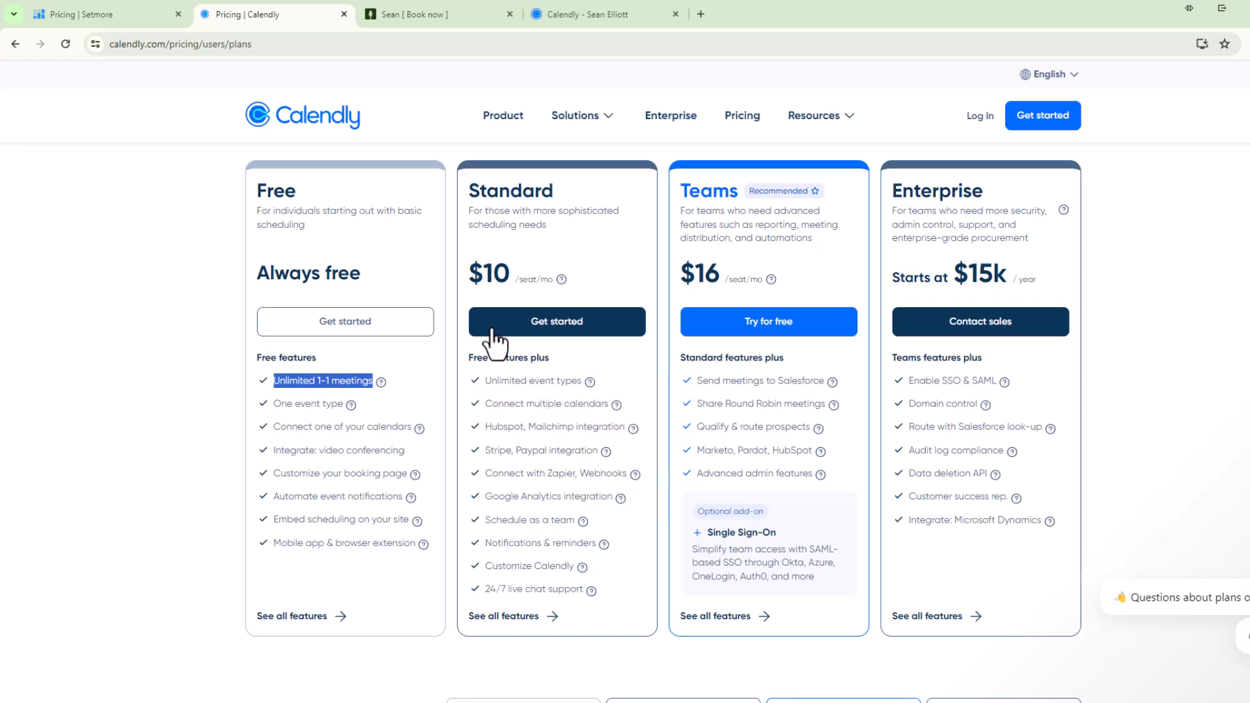
mouse_move(283, 359)
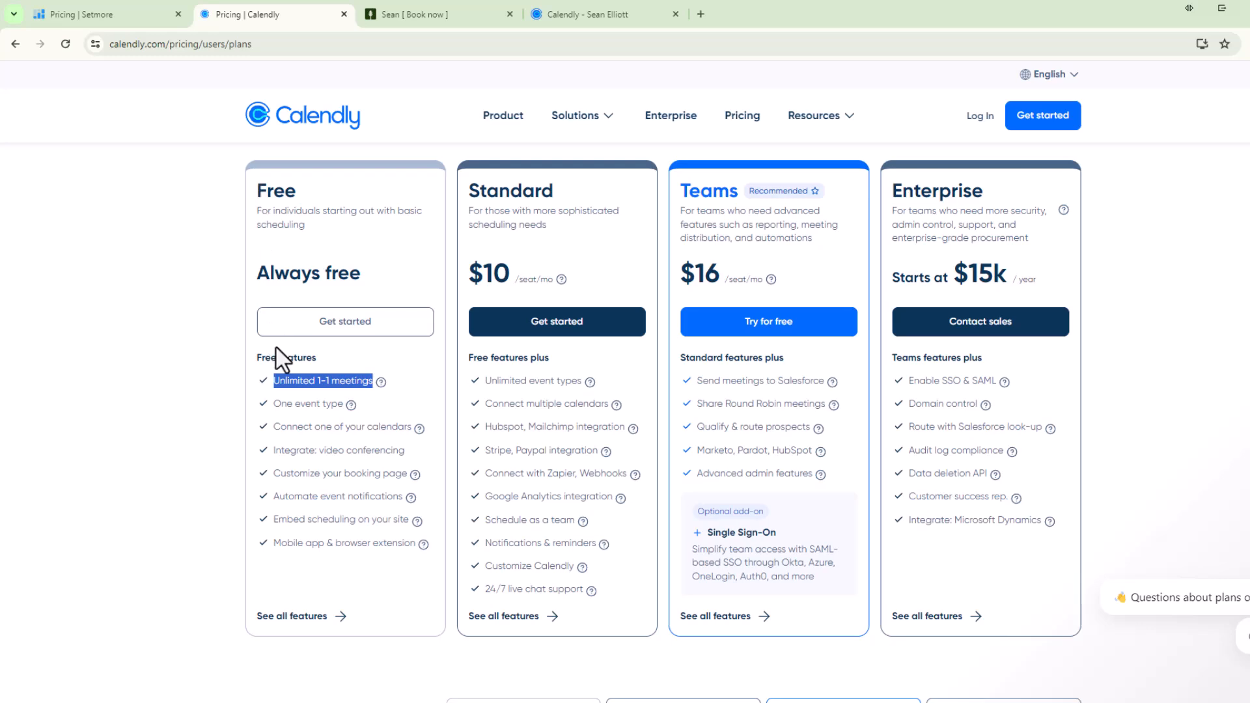
Step: Return to Setmore's pricing page with its Free, Pro and Team plans
click(108, 14)
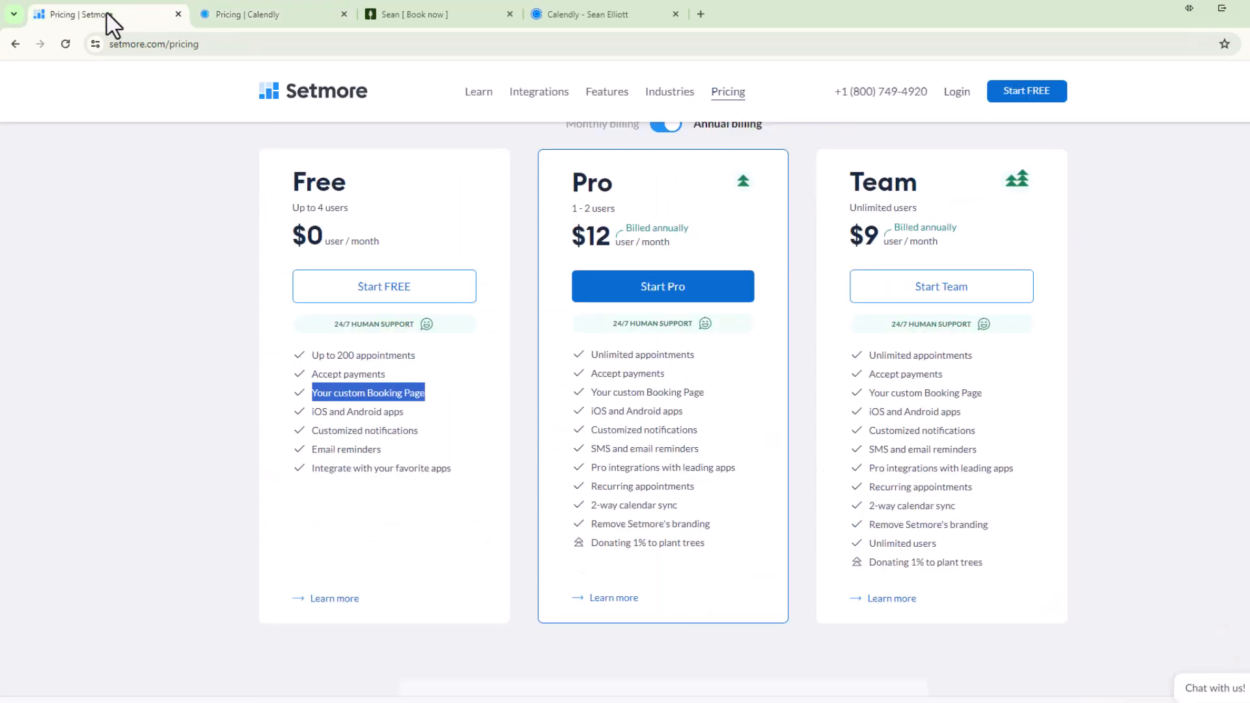
mouse_move(221, 85)
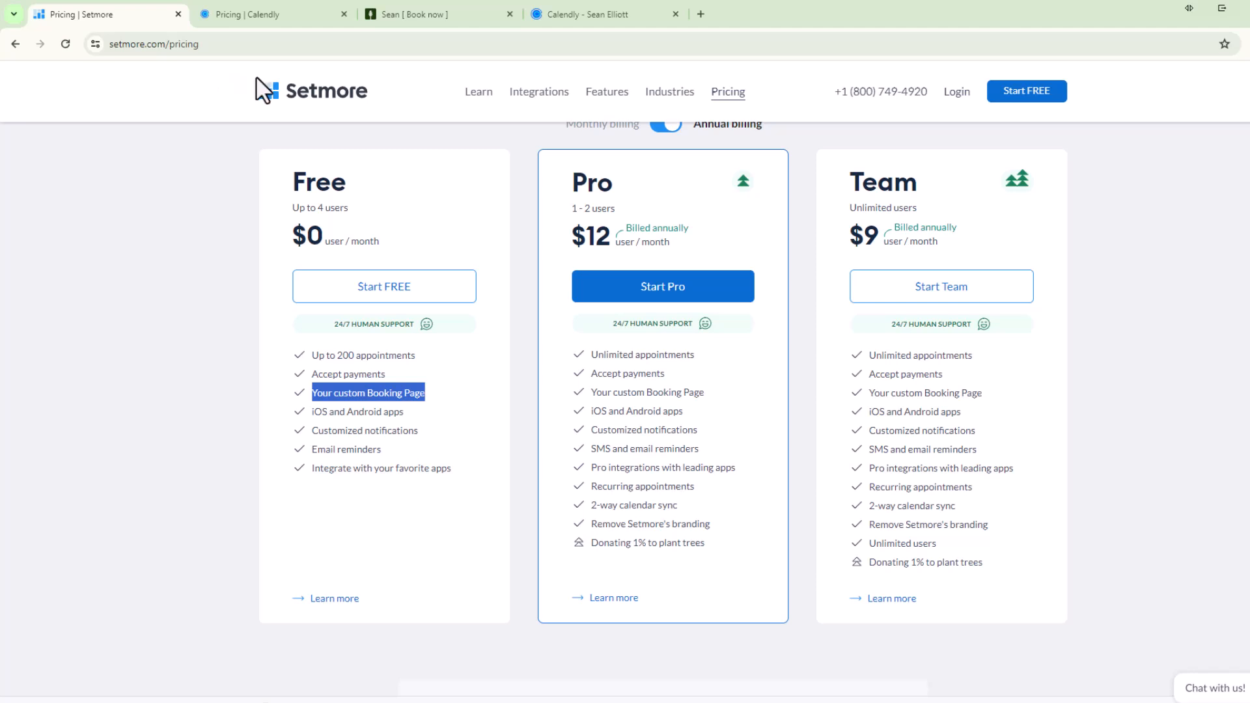
mouse_move(202, 155)
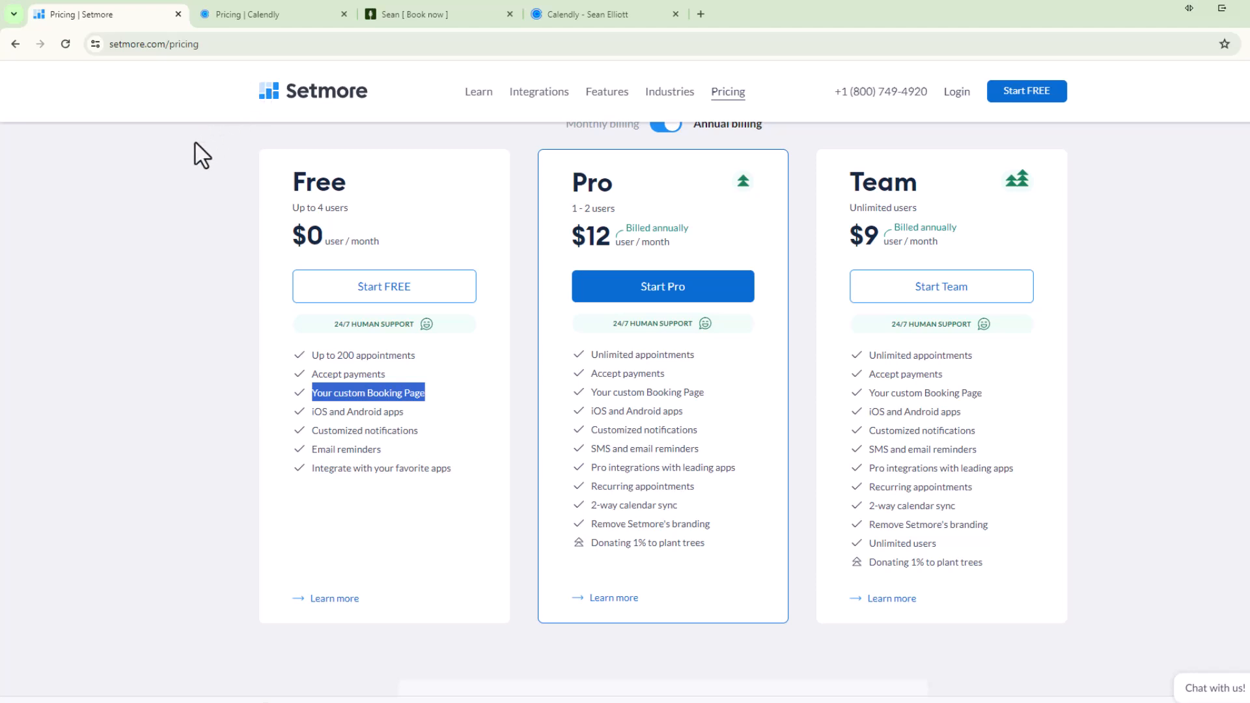